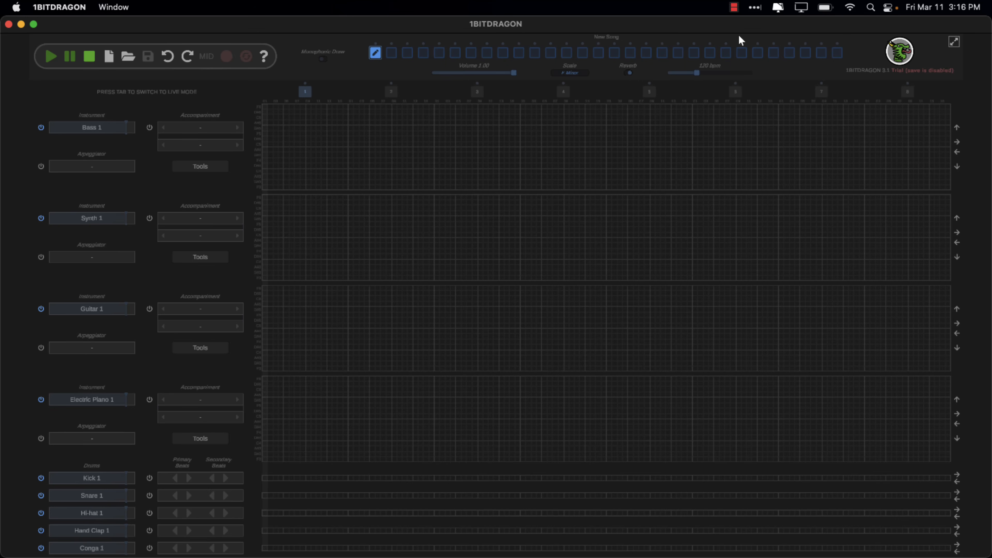
mouse_move(330, 179)
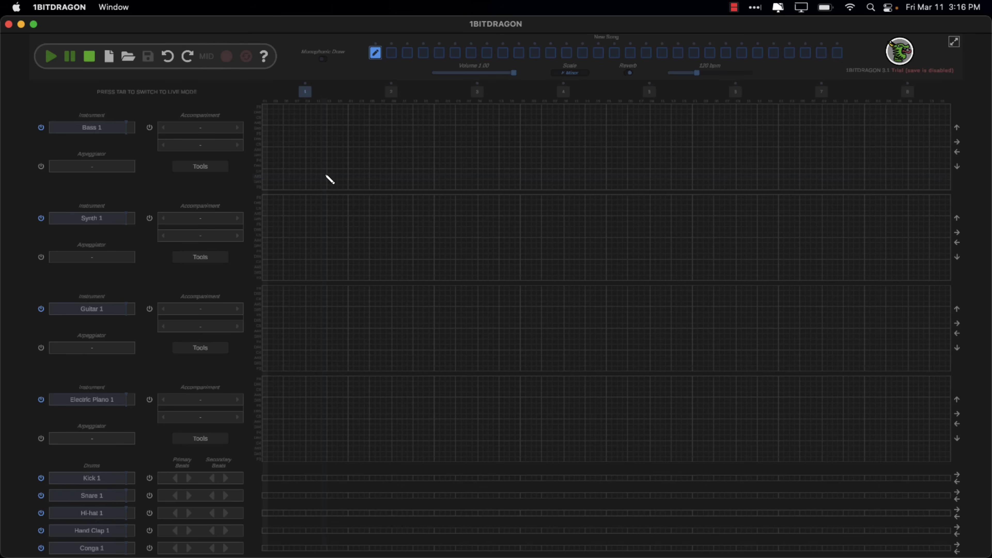
mouse_move(307, 133)
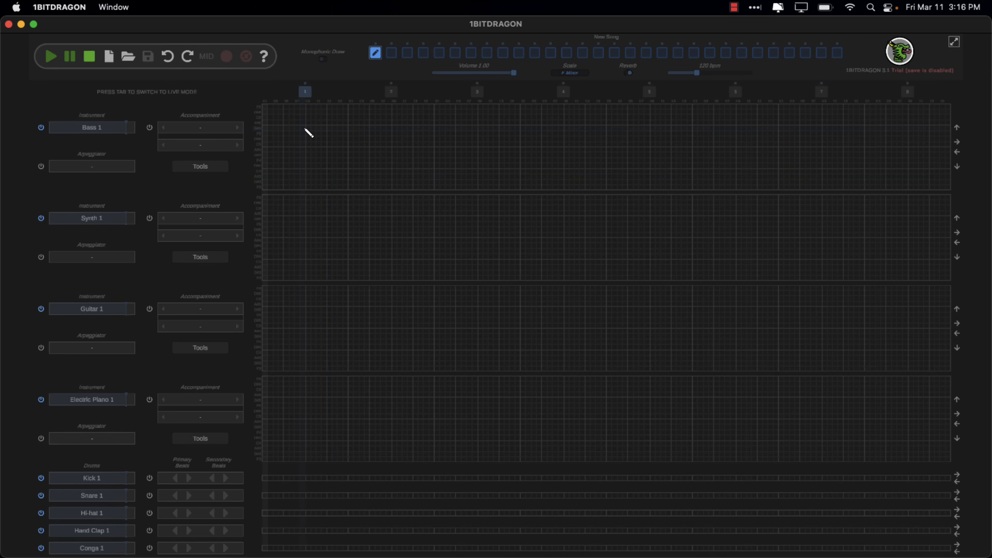
mouse_move(399, 142)
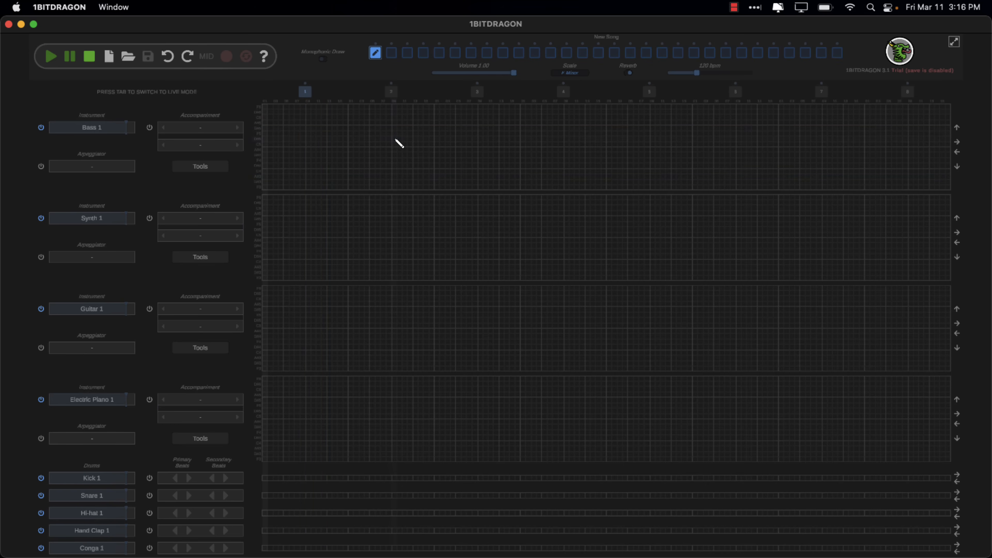
mouse_move(118, 132)
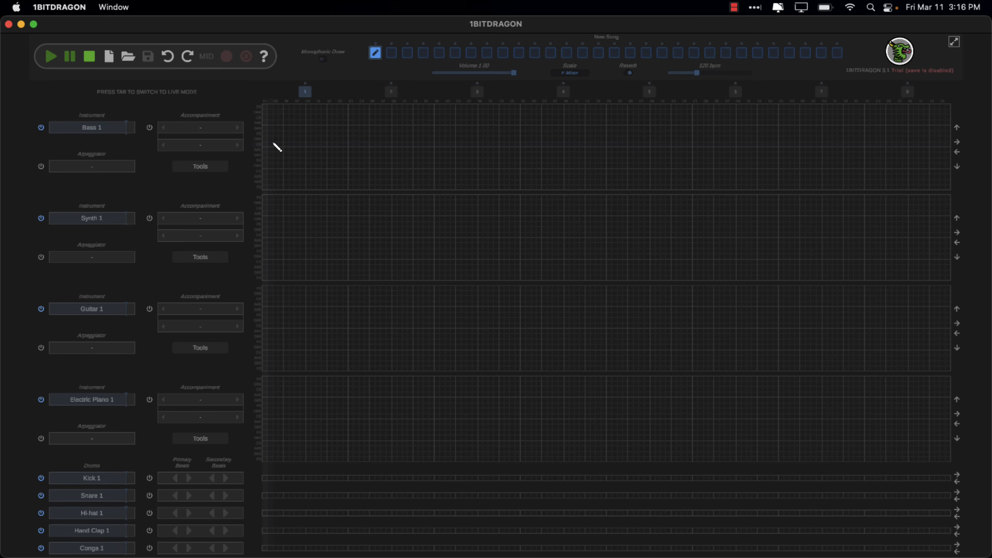
Place two starting notes and drag out a wavy melody across the first half of Bass 1
click(271, 144)
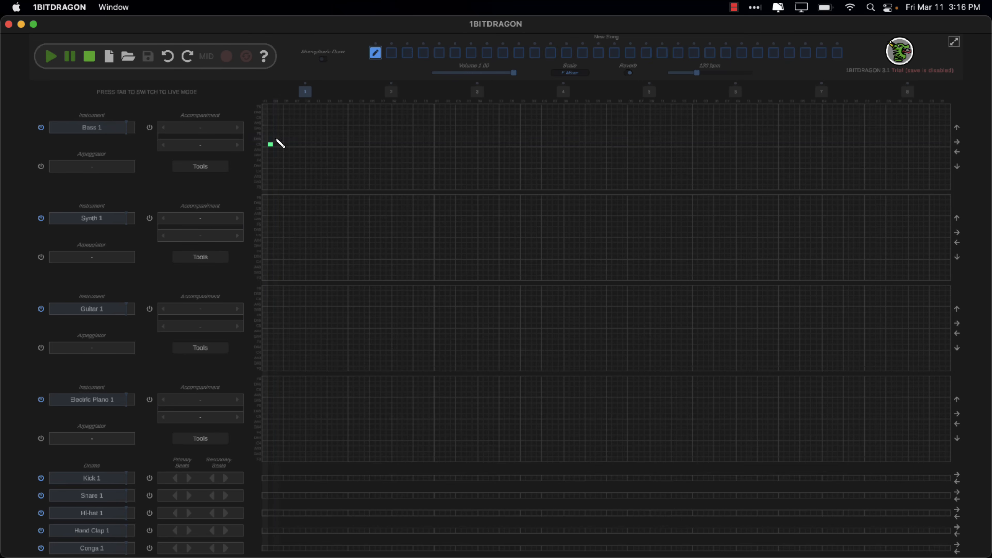
click(275, 135)
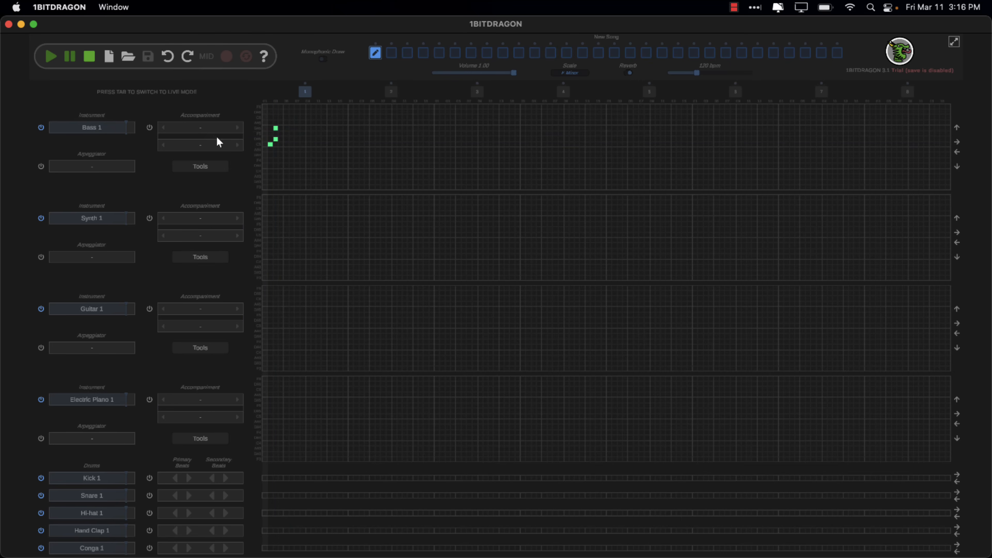
drag(276, 126, 370, 148)
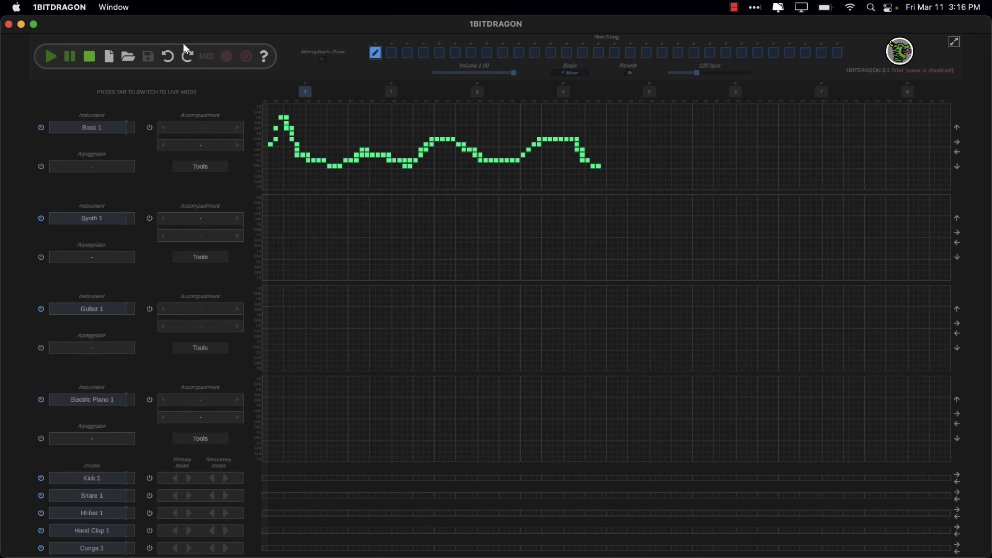
mouse_move(49, 56)
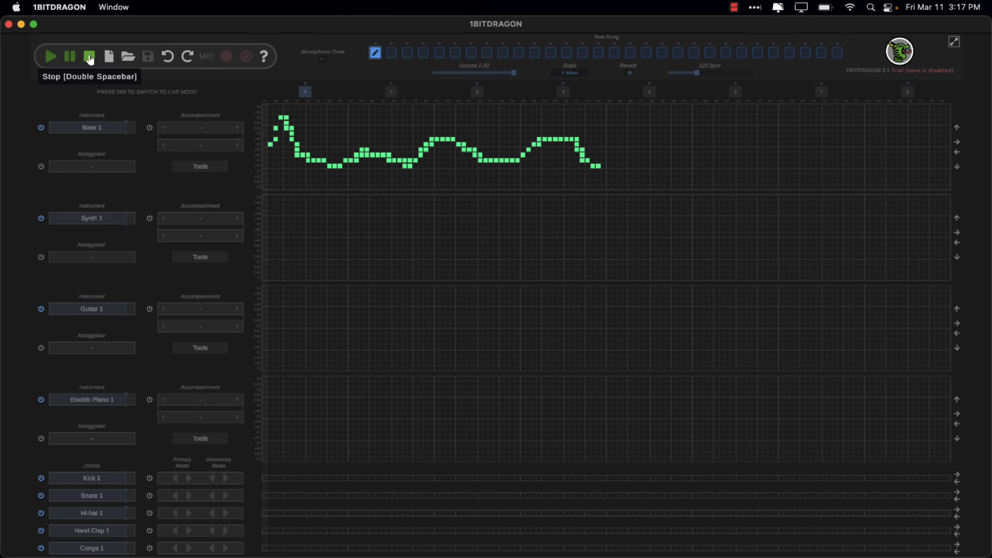
mouse_move(111, 57)
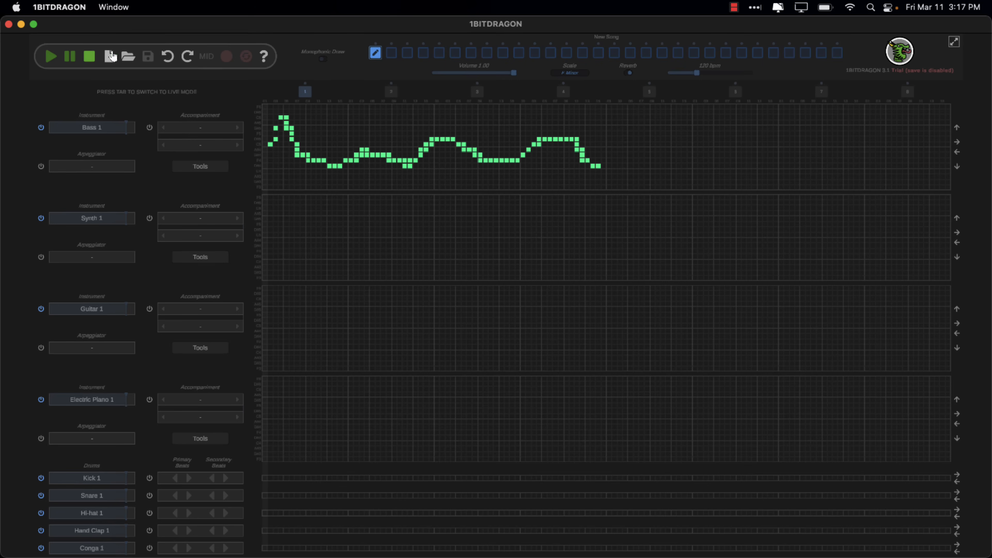
mouse_move(499, 70)
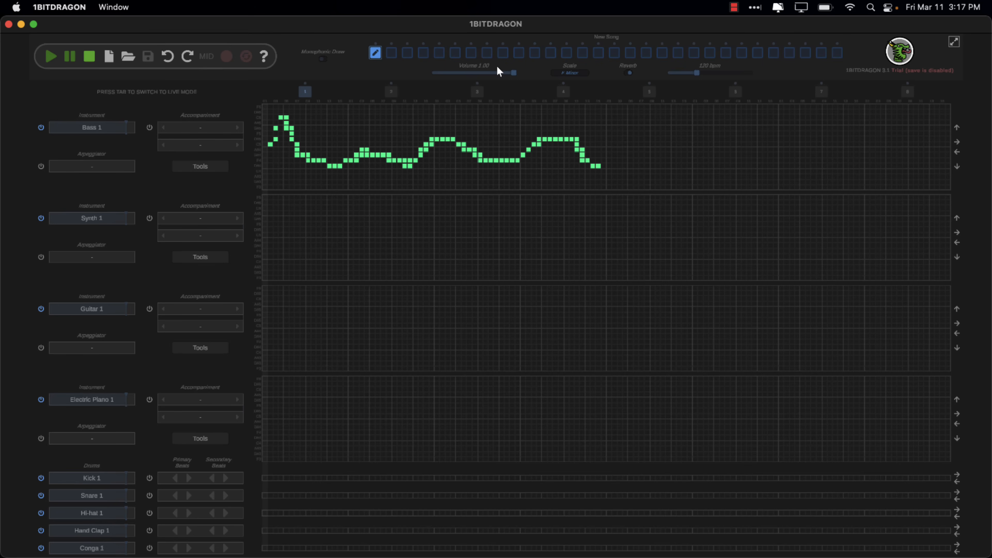
Set the song scale to C Minor and preview the bass melody
click(569, 72)
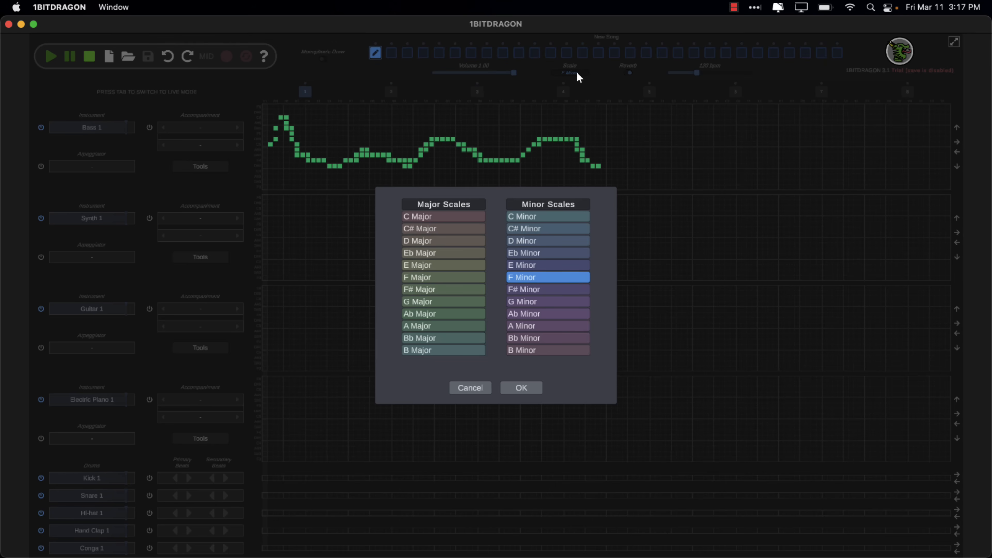
click(547, 216)
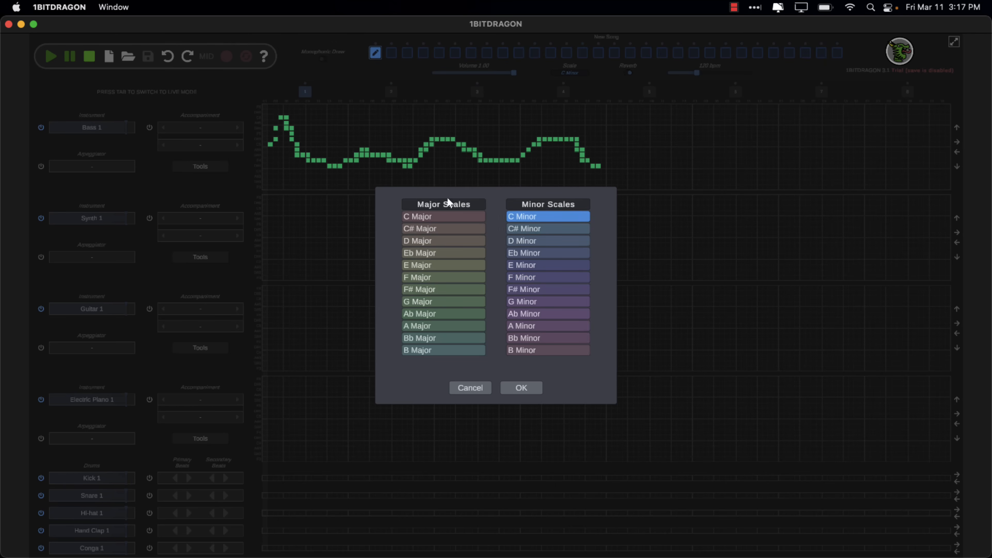
click(520, 387)
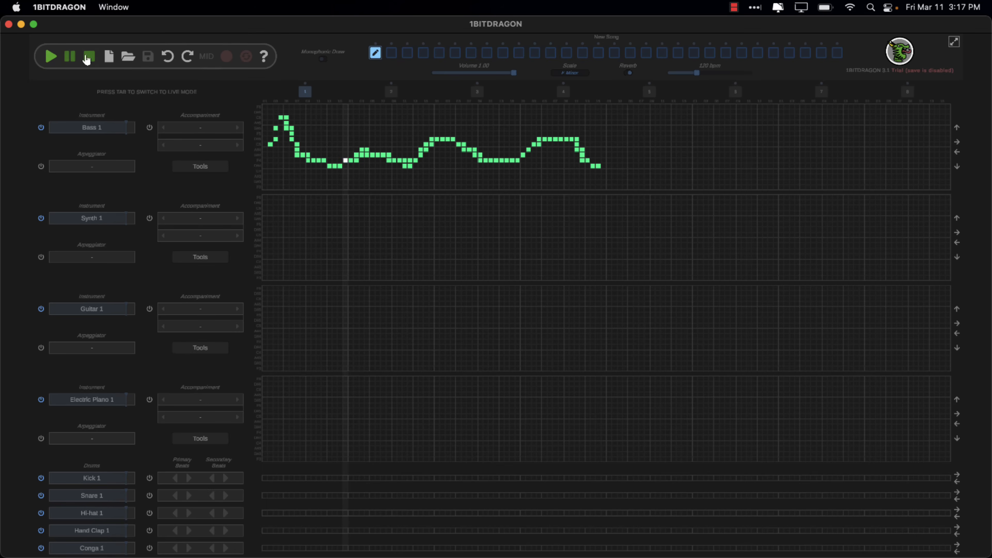
click(390, 92)
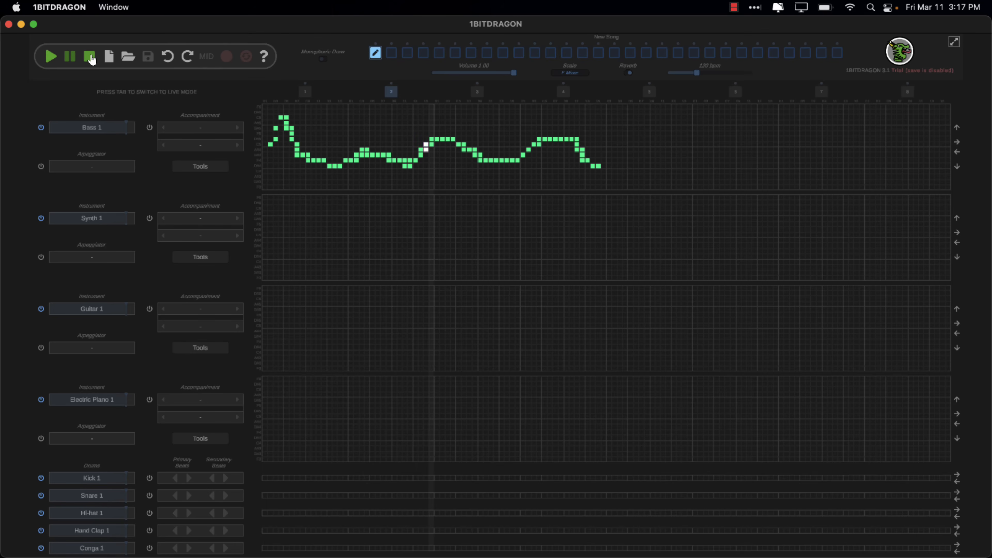
click(89, 56)
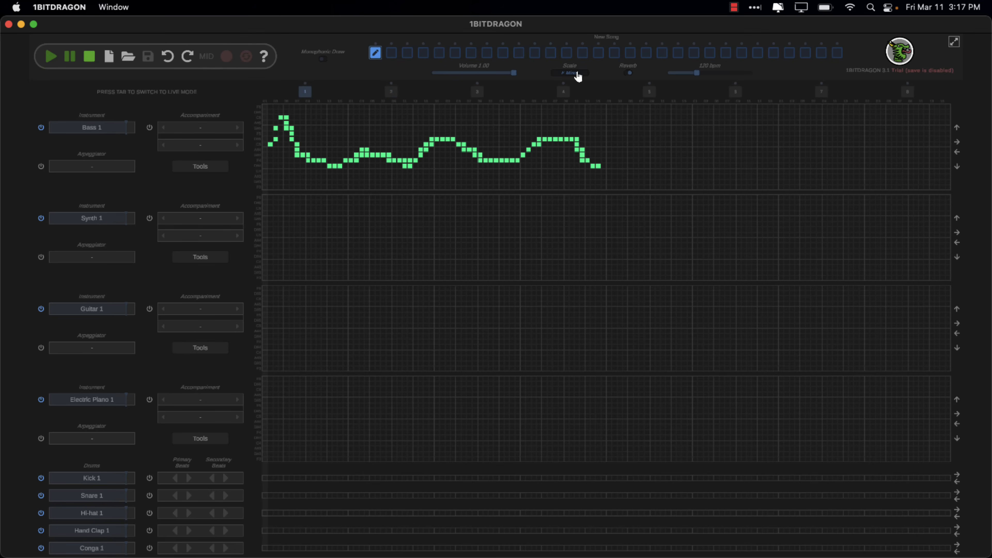
Reopen the scale list and confirm C Minor as the song's scale
click(570, 73)
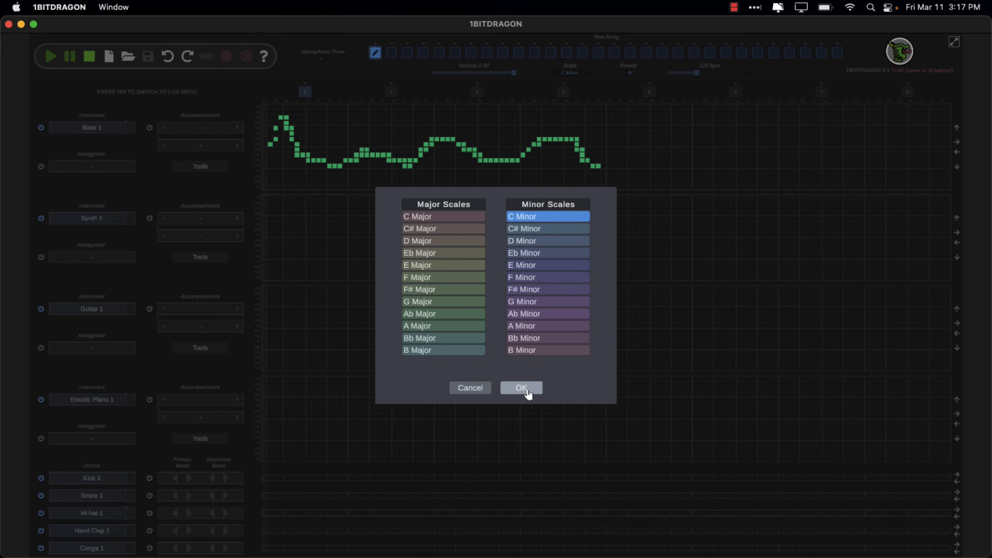
click(521, 387)
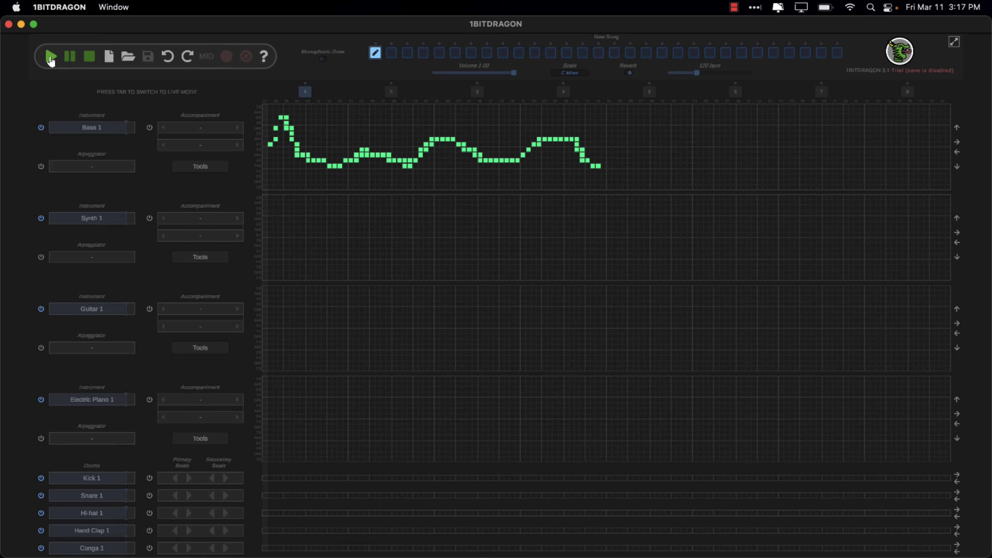
mouse_move(50, 57)
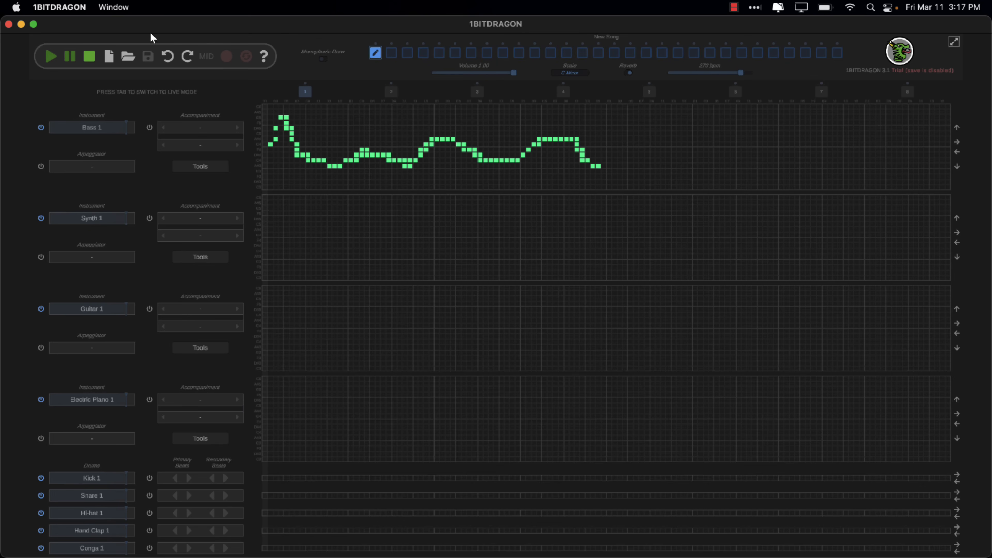
Play the bass melody at about 170 bpm, then stop playback
click(51, 56)
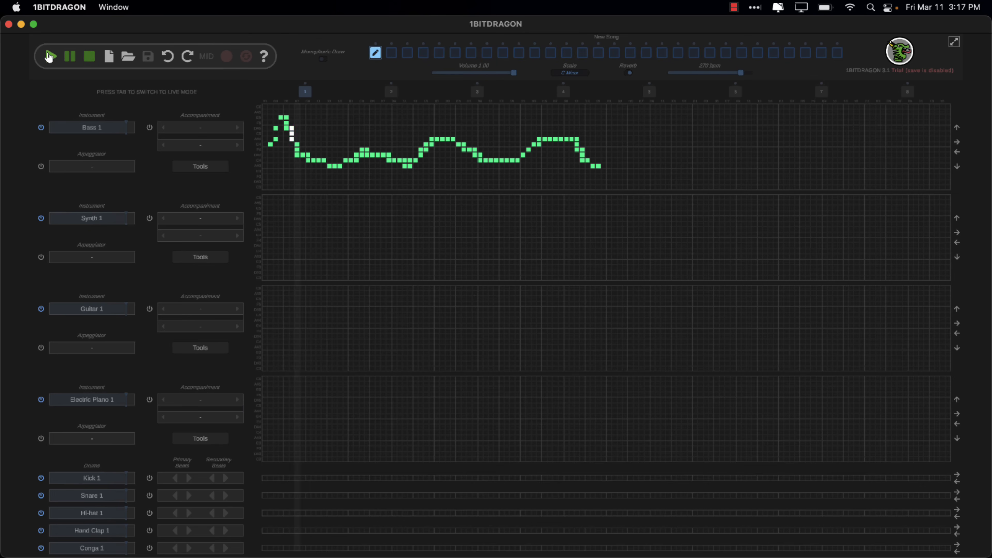
click(89, 56)
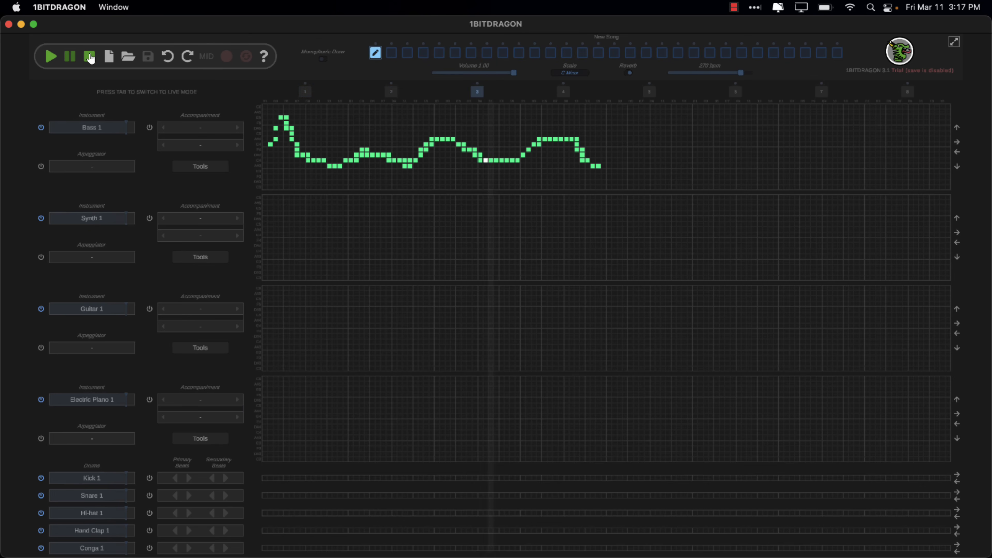
click(89, 57)
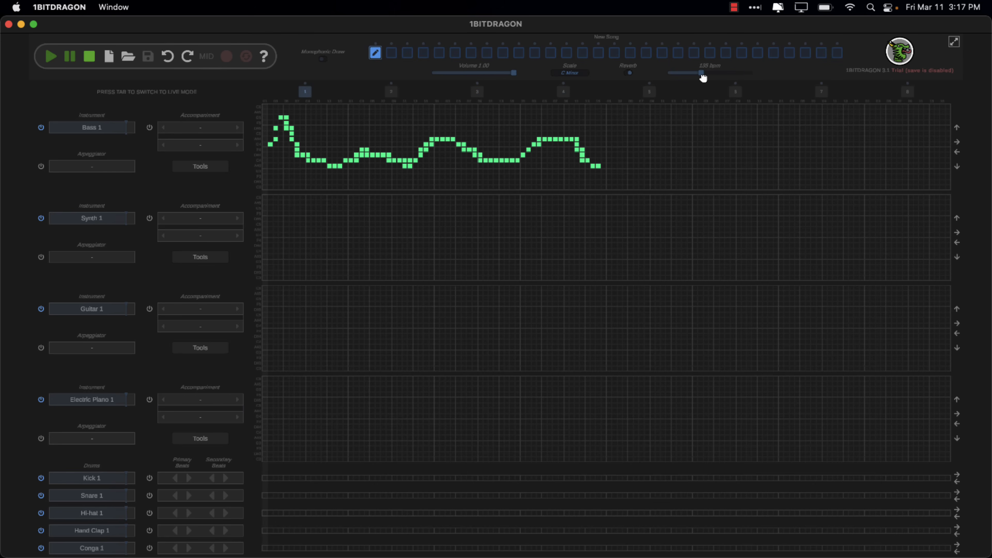
mouse_move(51, 56)
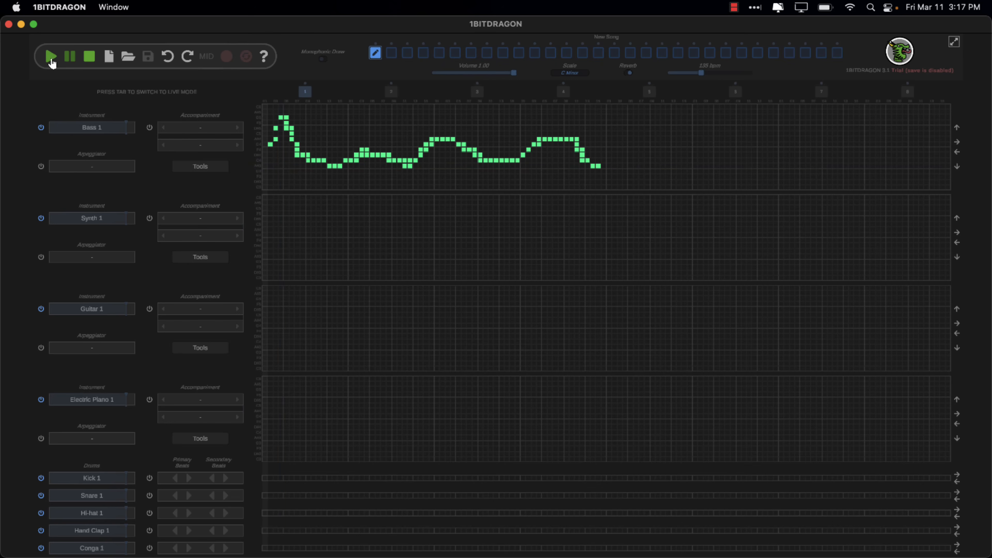
mouse_move(50, 56)
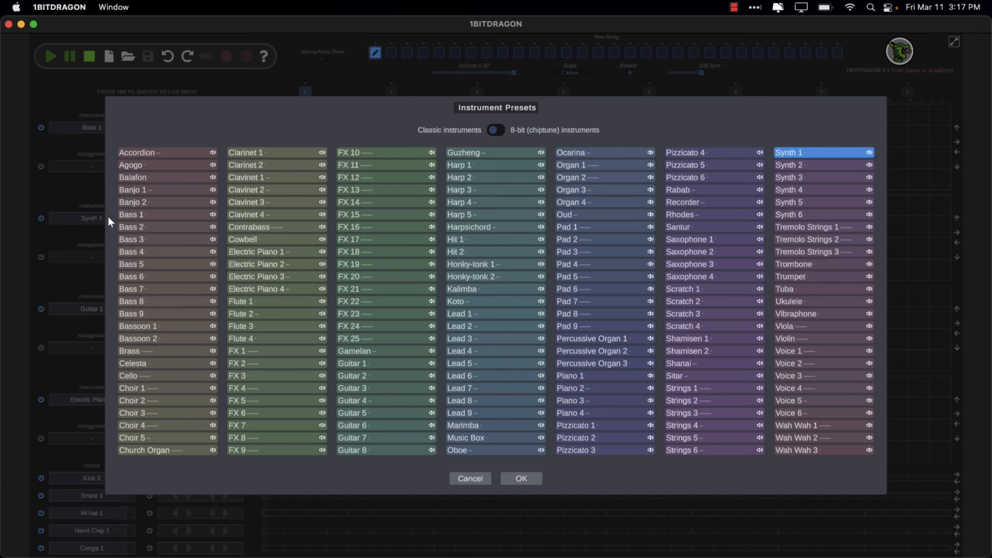
mouse_move(386, 264)
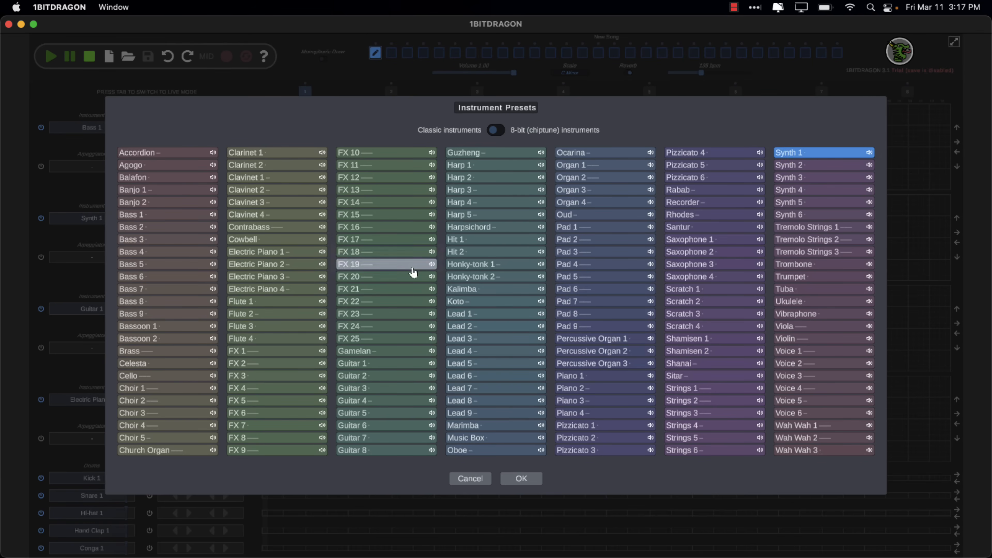
mouse_move(460, 400)
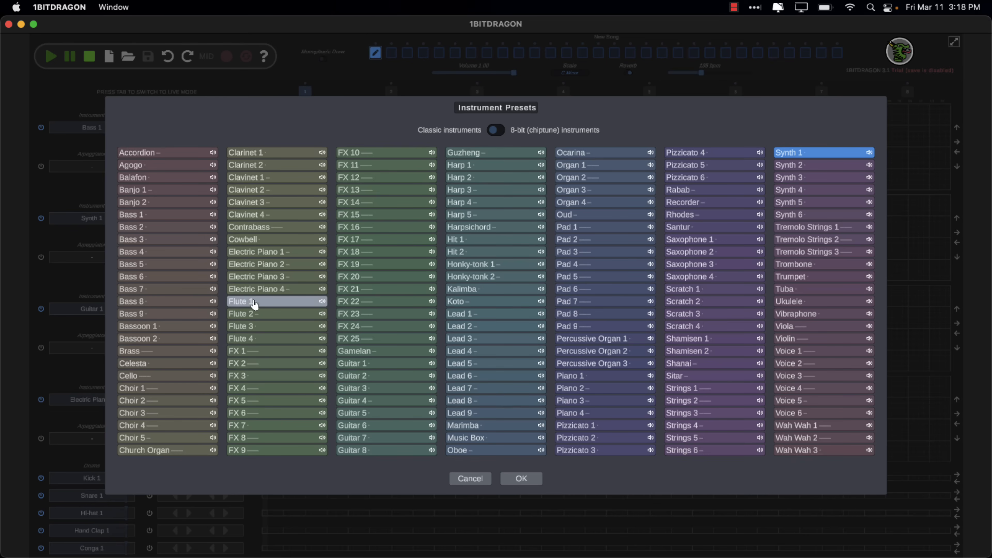
Give the second track the Flute 1 sound and play it together with the bass
click(520, 478)
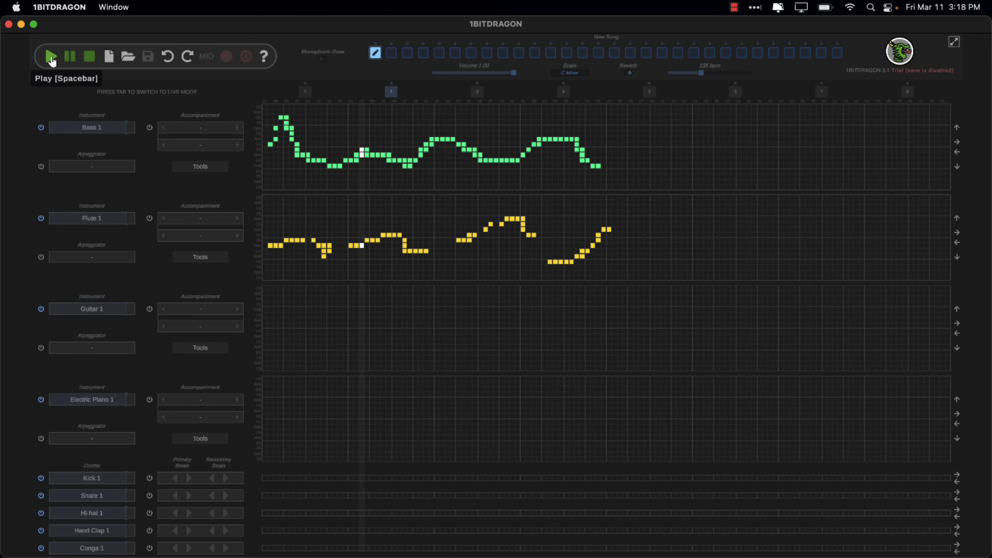
click(51, 55)
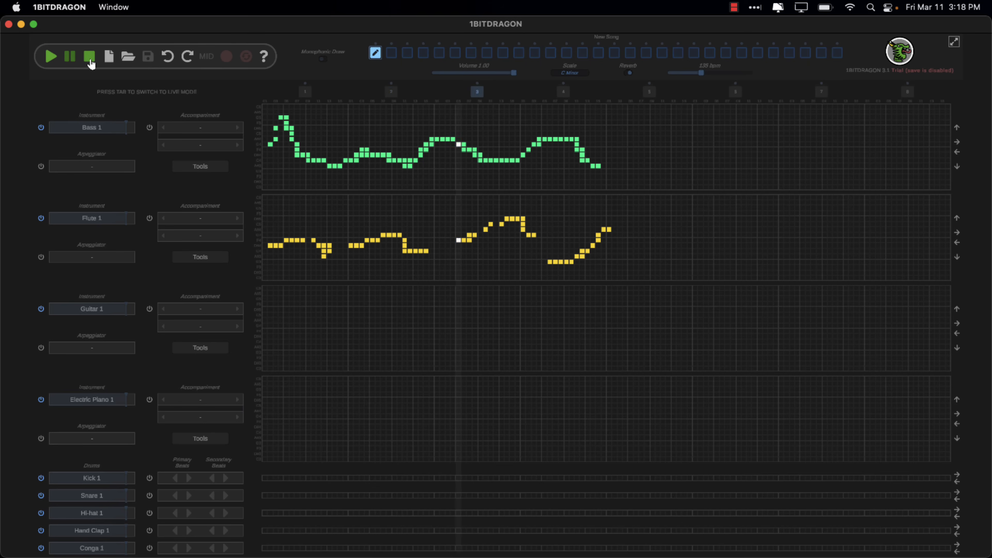
mouse_move(89, 57)
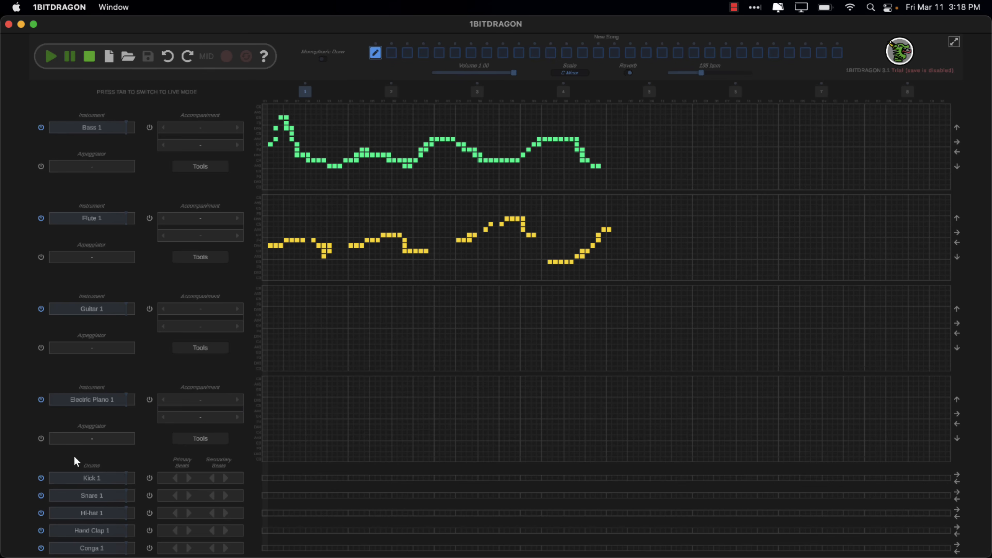
mouse_move(272, 485)
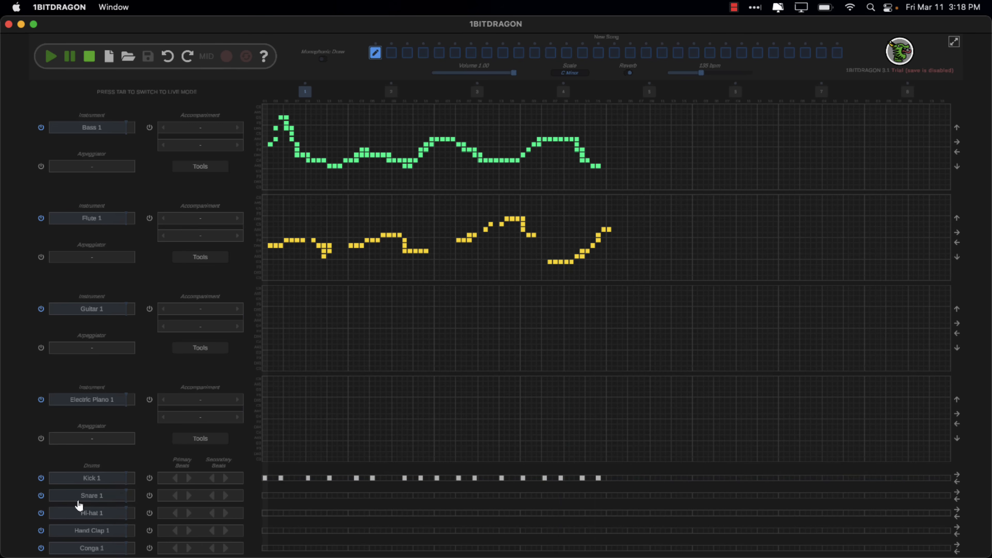
mouse_move(280, 536)
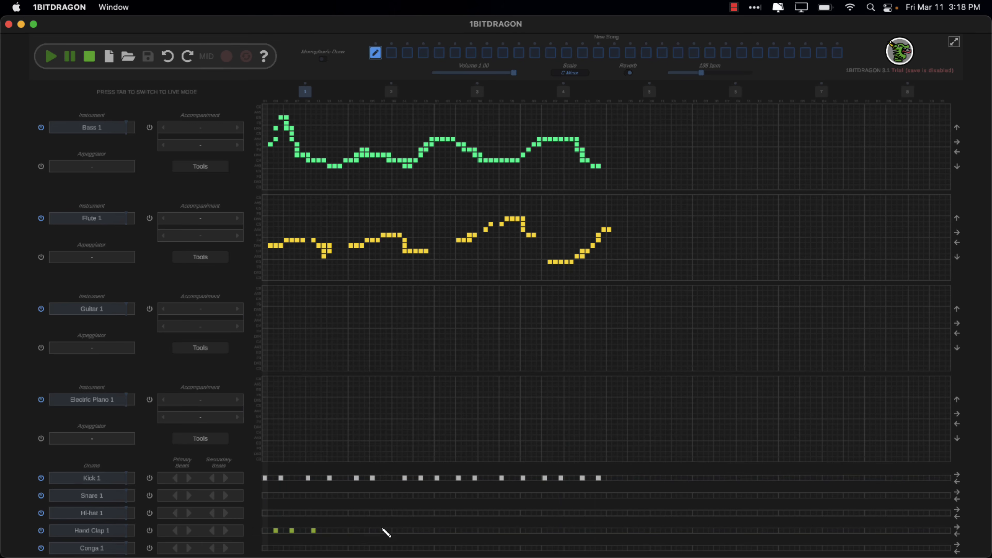
Add hand clap hits to the drum pattern and play the song with the new drums
click(446, 531)
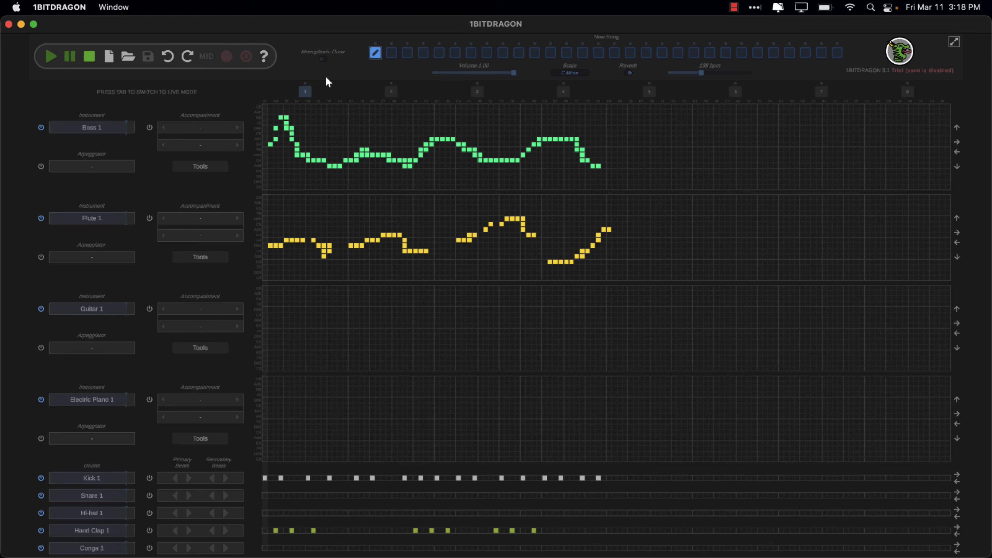
click(51, 56)
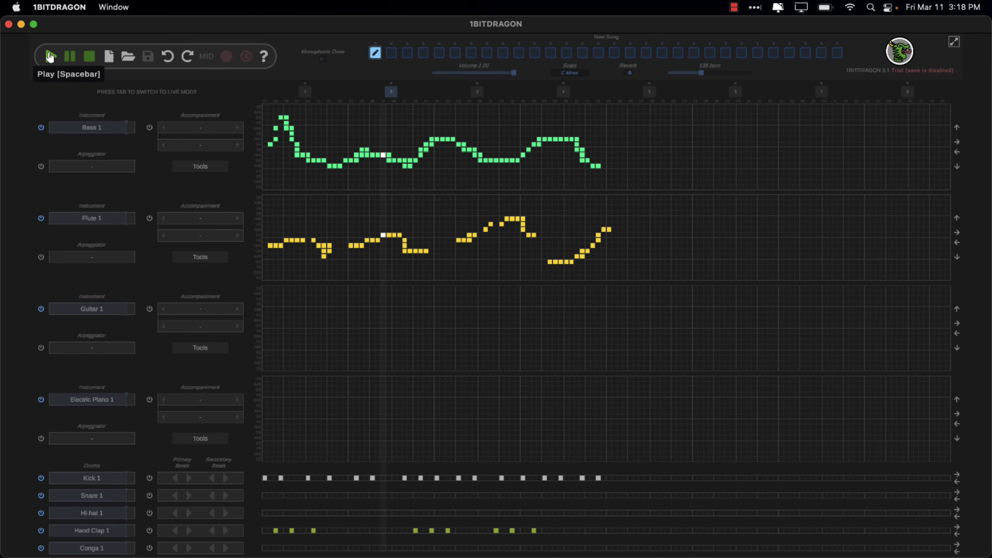
click(50, 56)
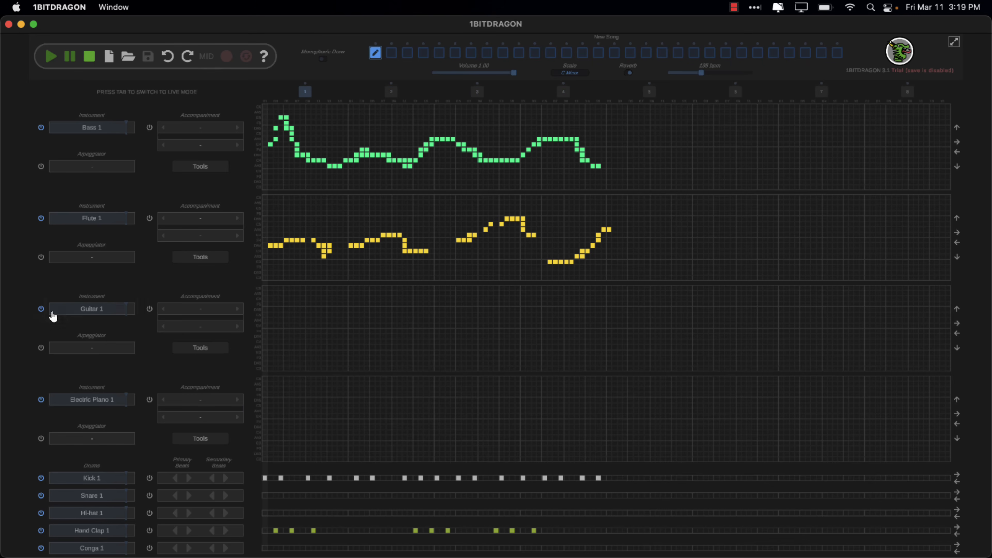
Assign the third track an 8-bit chiptune Retro preset from the instrument presets
click(91, 309)
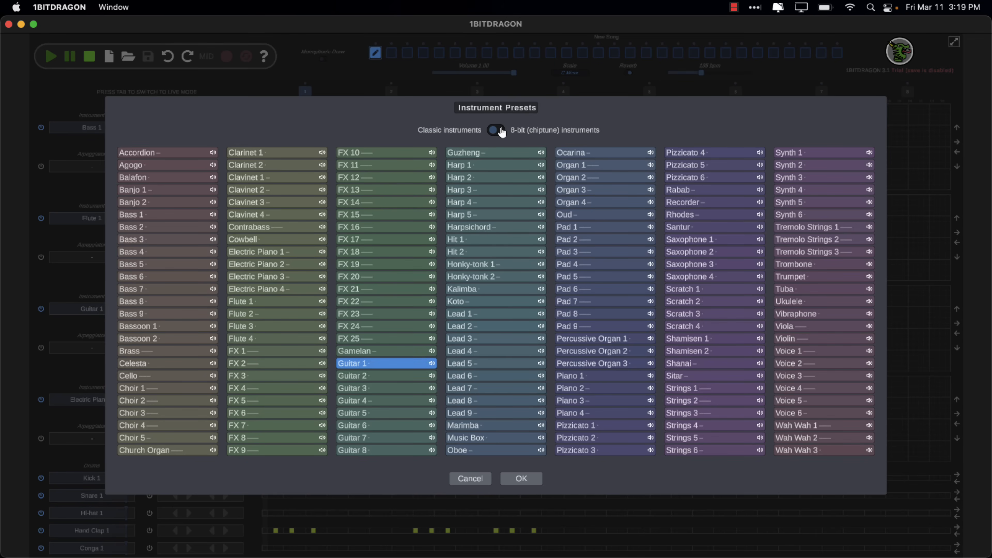
click(495, 130)
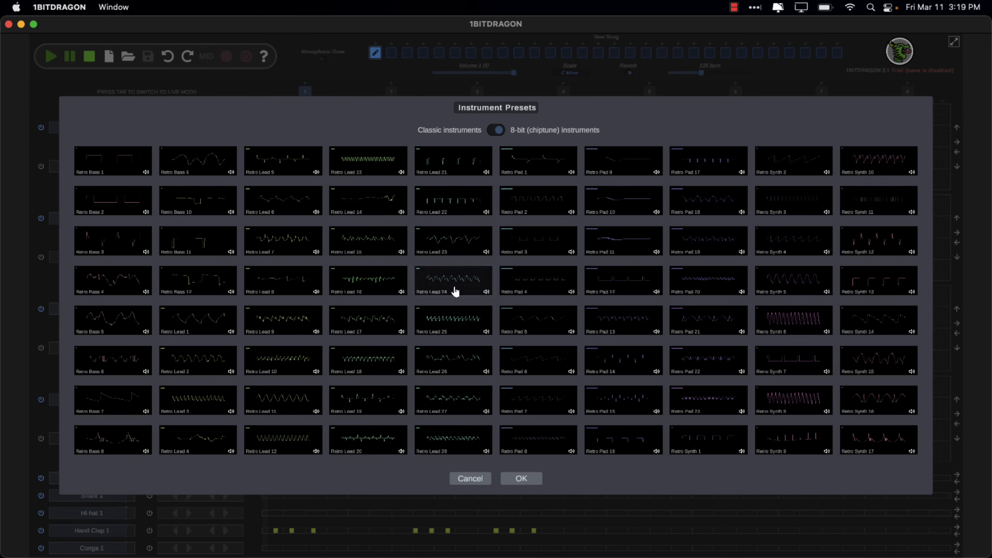
mouse_move(732, 311)
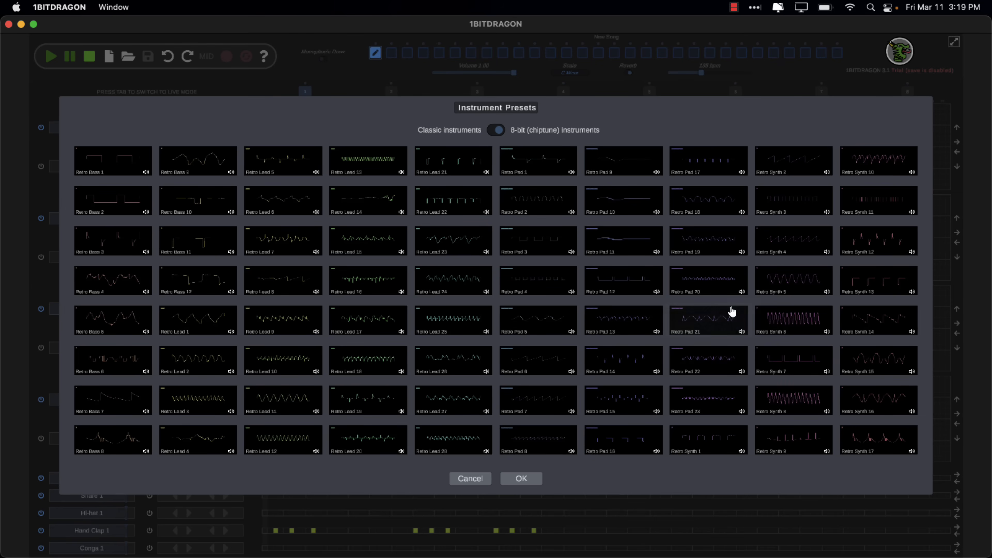
click(792, 321)
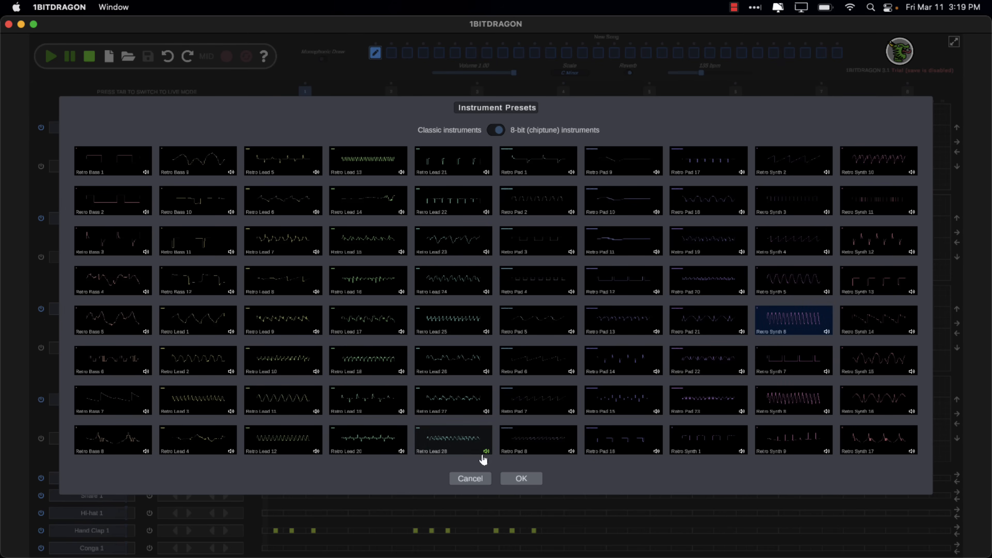
click(520, 478)
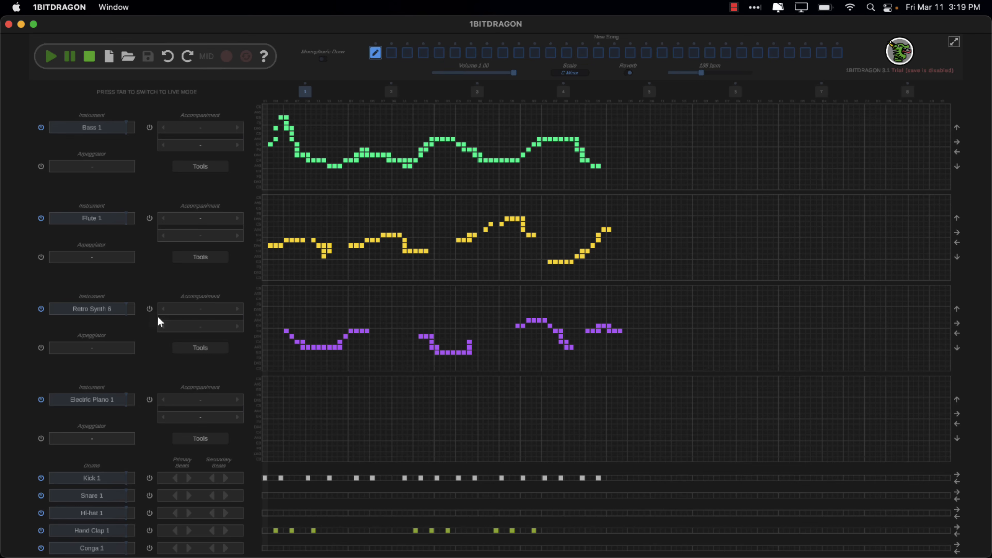
Play the song with the third track's new chiptune melody
click(91, 308)
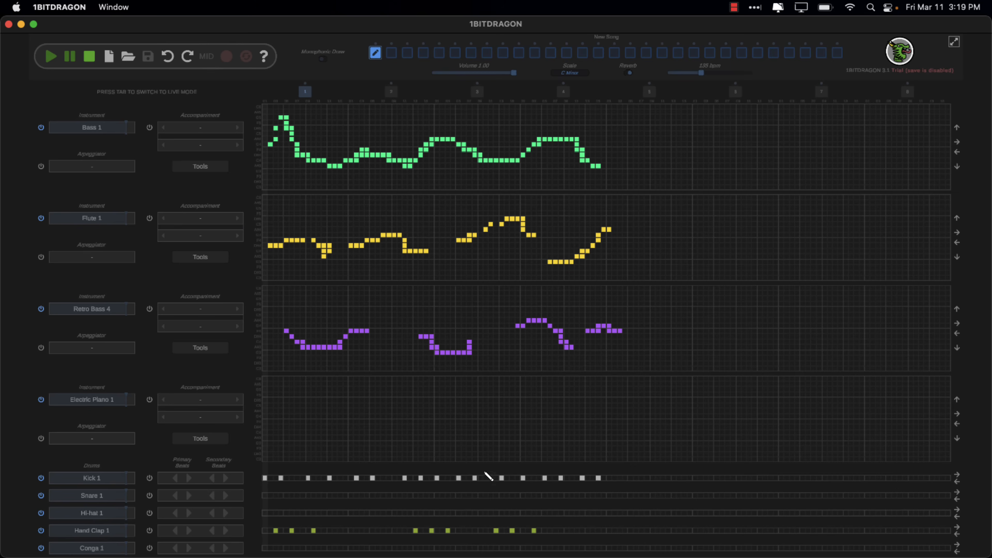
click(298, 310)
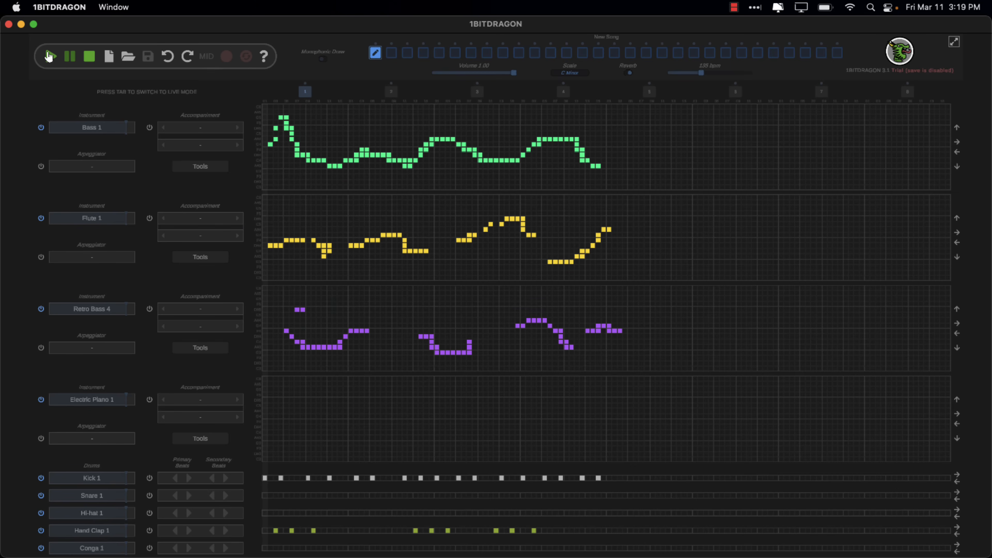
mouse_move(49, 56)
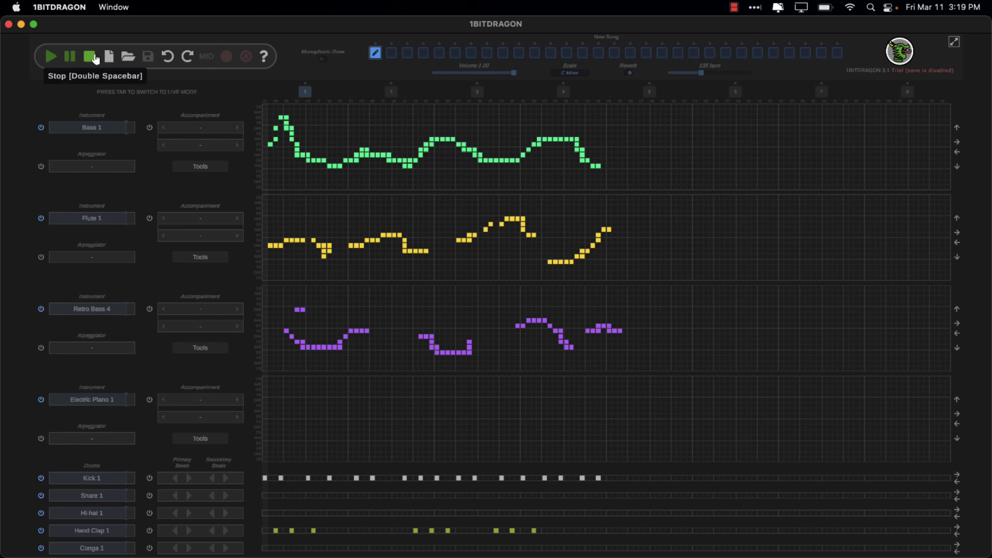
mouse_move(240, 391)
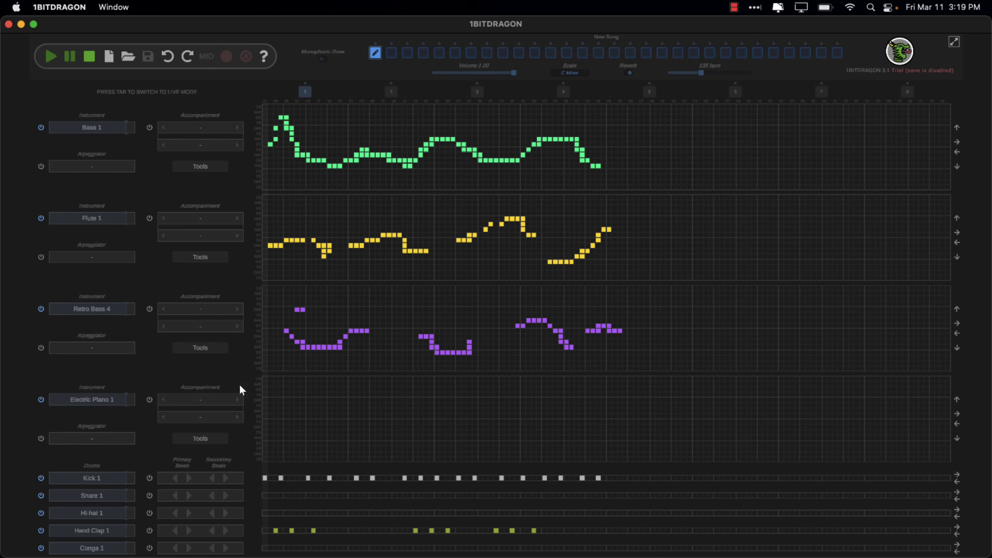
mouse_move(196, 147)
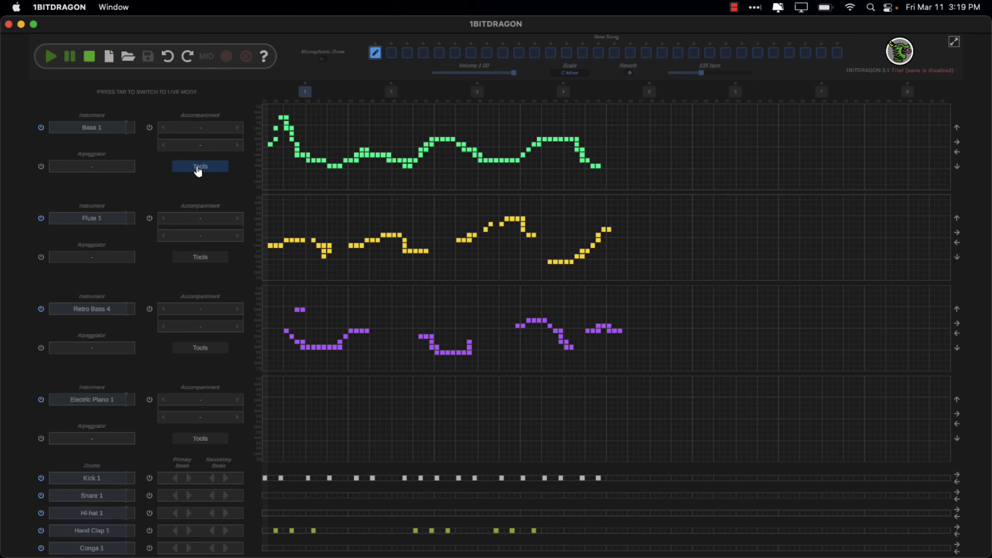
Arpeggiate the Bass 1 line with ARP 3A via Tools and play back the song
click(199, 166)
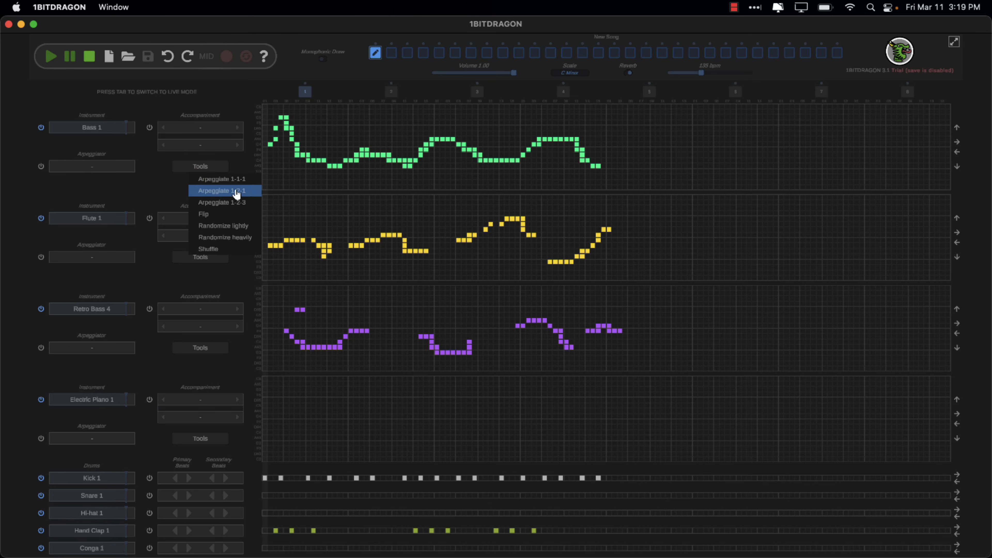
mouse_move(216, 190)
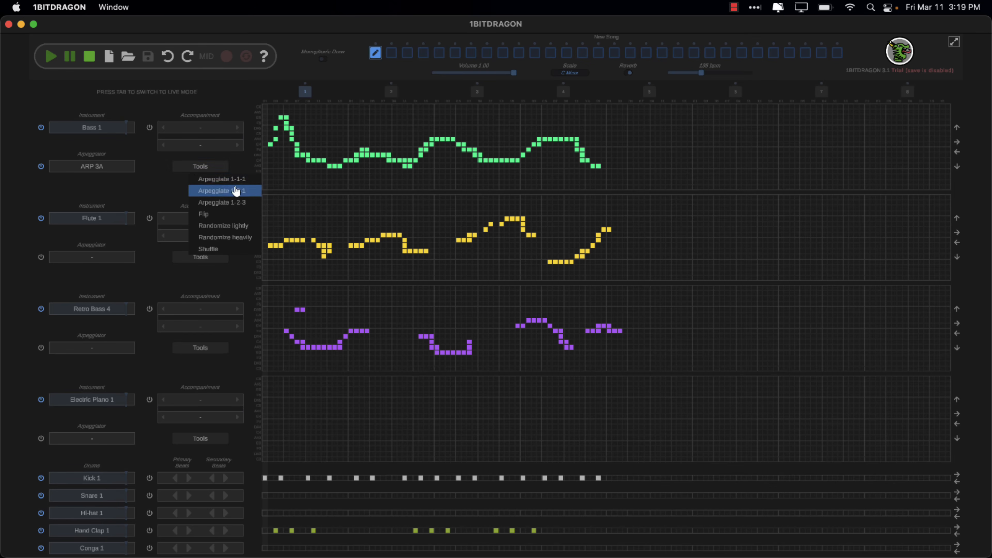
click(222, 190)
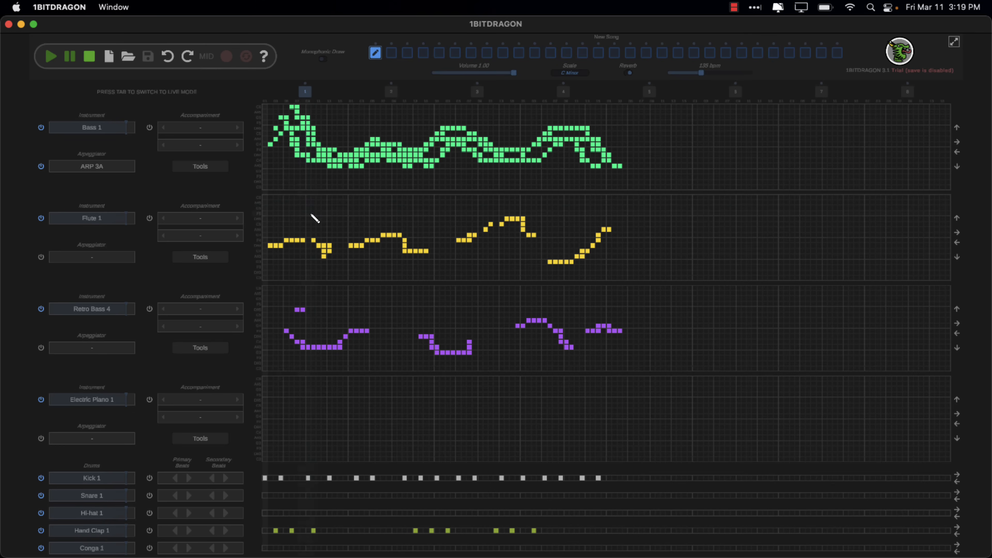
mouse_move(355, 212)
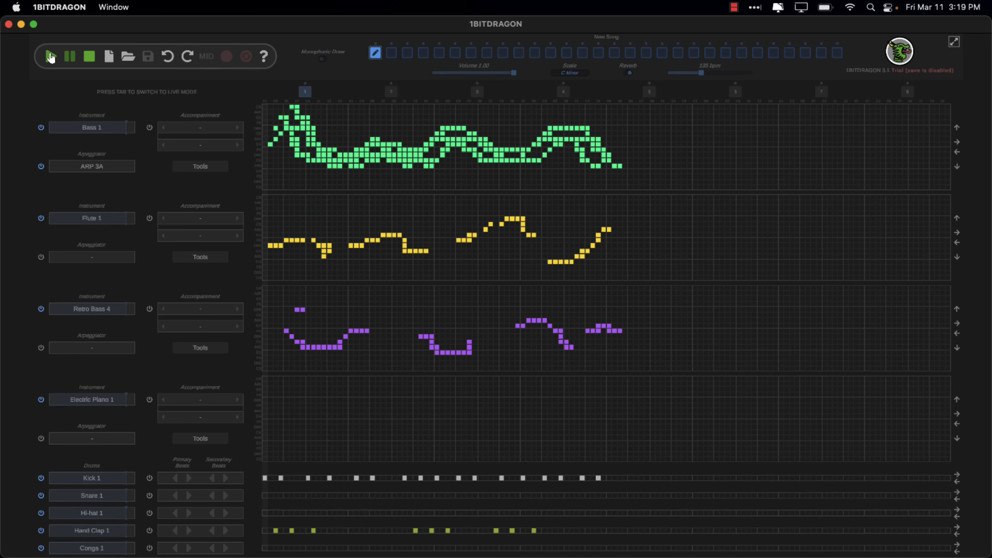
mouse_move(50, 57)
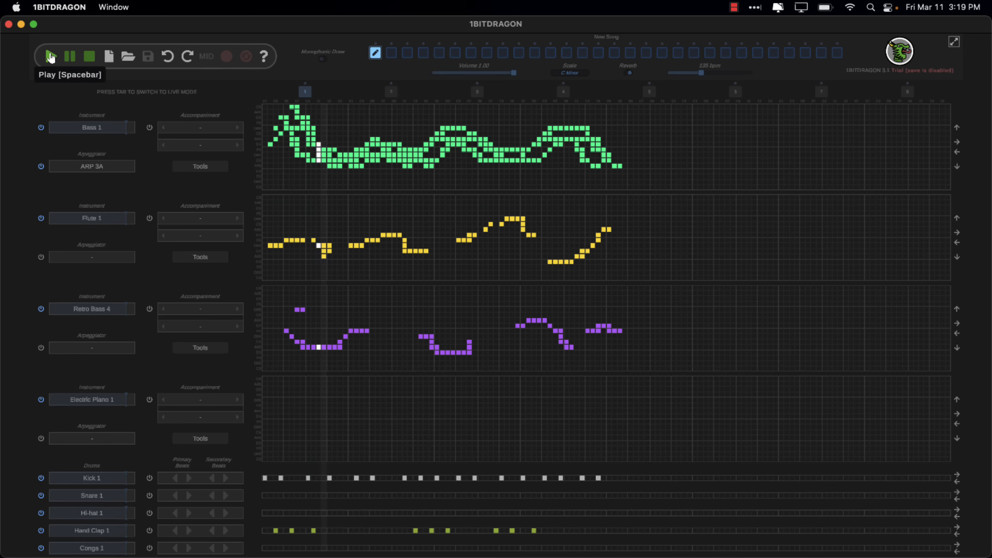
click(51, 56)
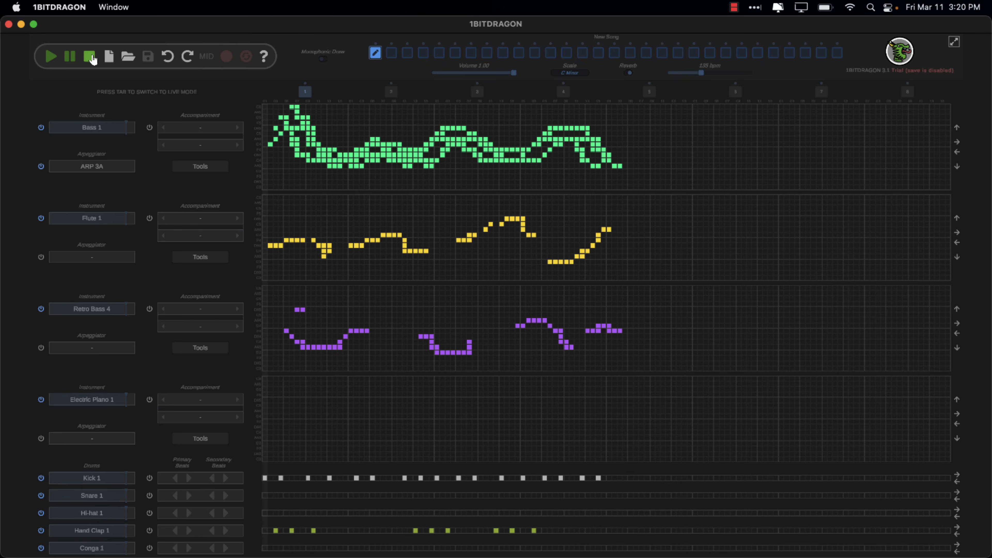
mouse_move(91, 57)
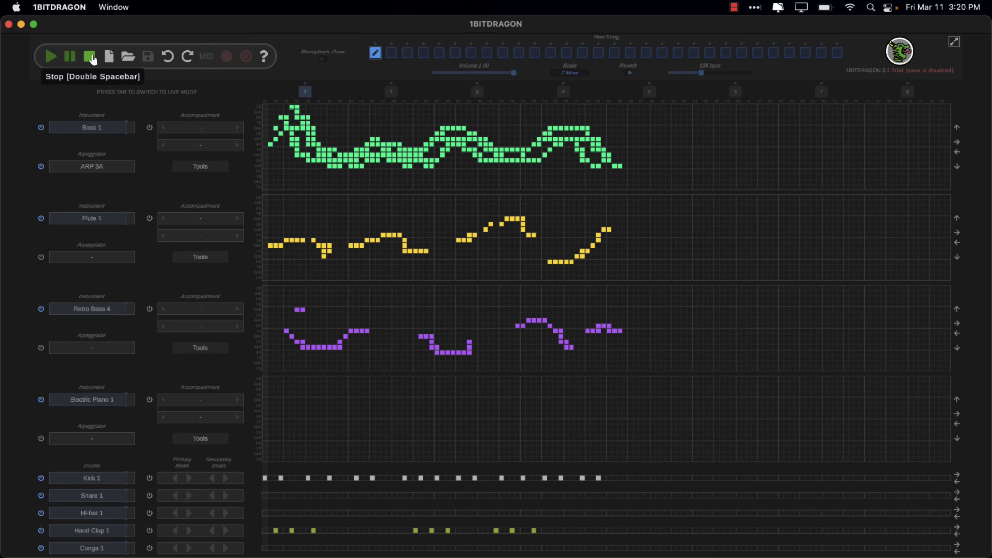
mouse_move(85, 164)
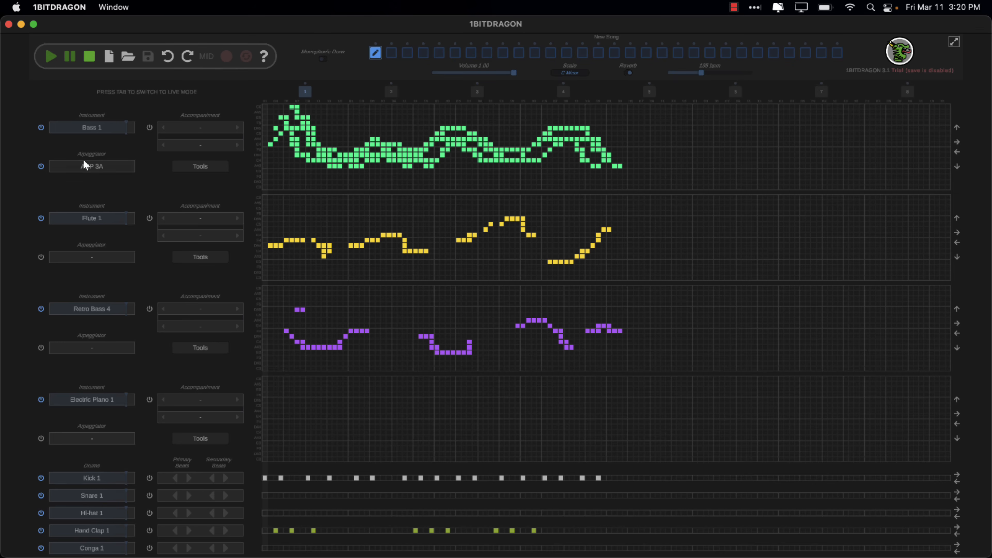
mouse_move(169, 111)
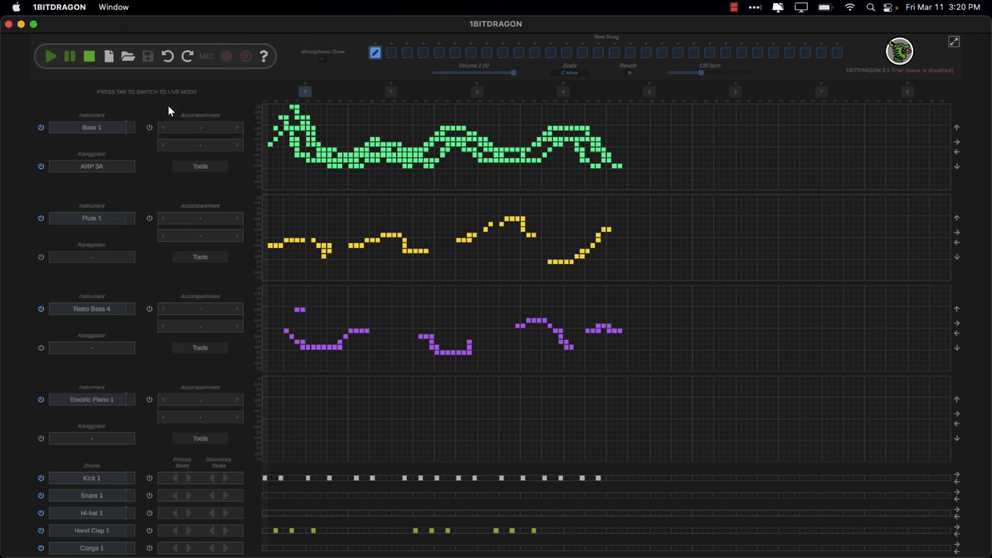
mouse_move(637, 86)
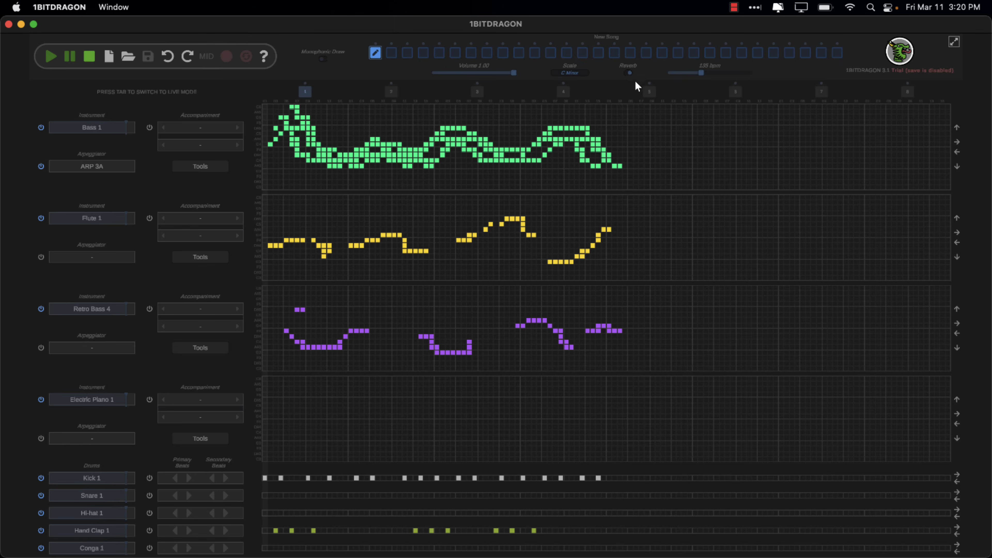
mouse_move(567, 76)
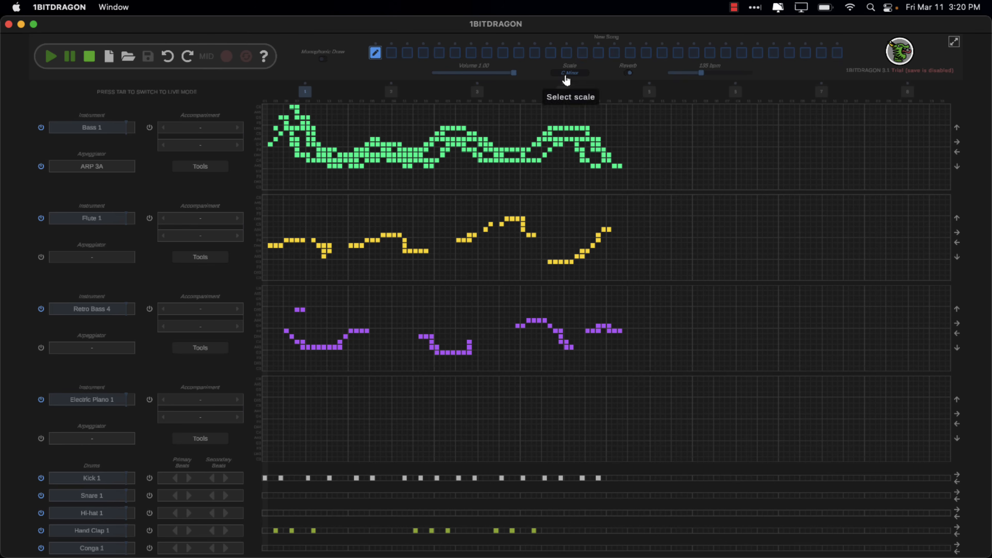
mouse_move(153, 96)
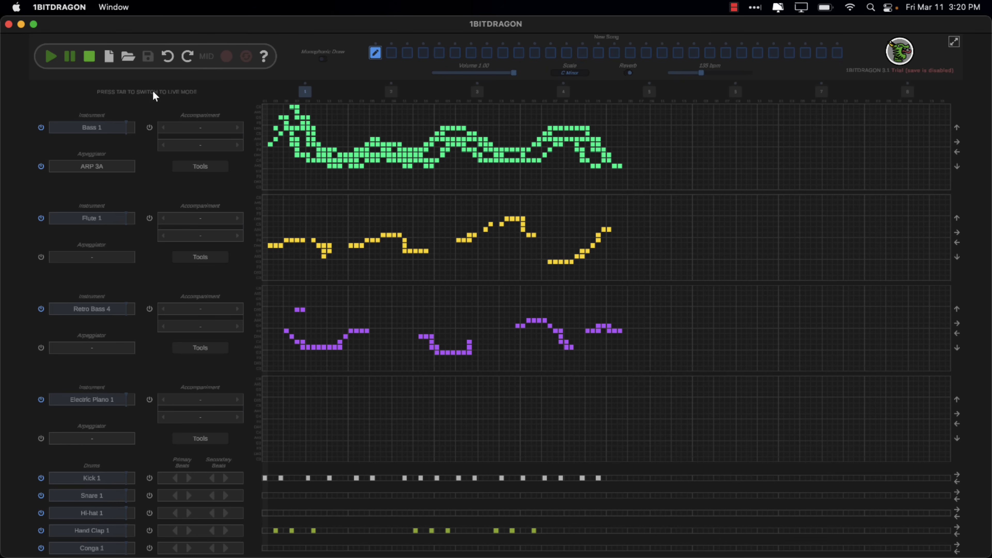
mouse_move(193, 99)
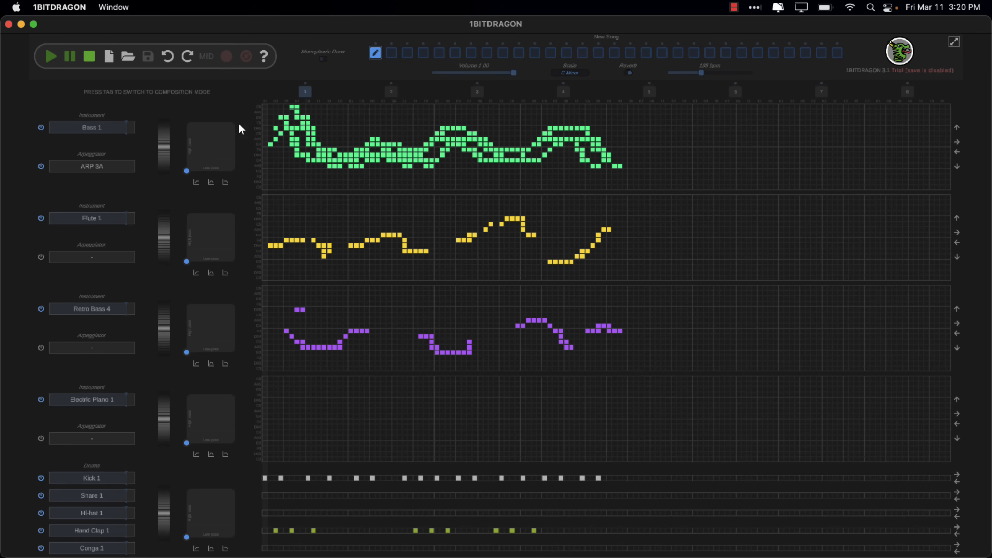
Play the whole song in live mode, then stop playback
click(51, 57)
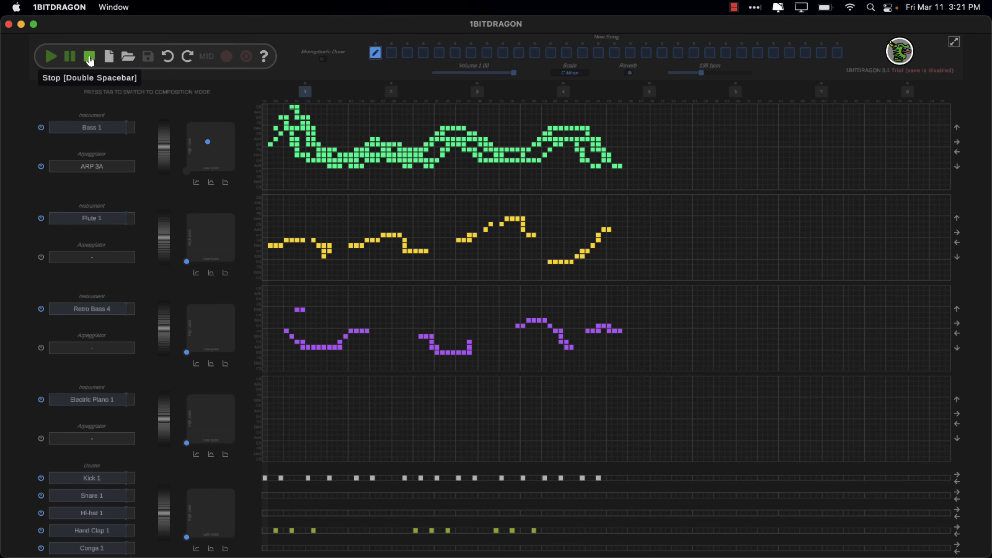
click(91, 400)
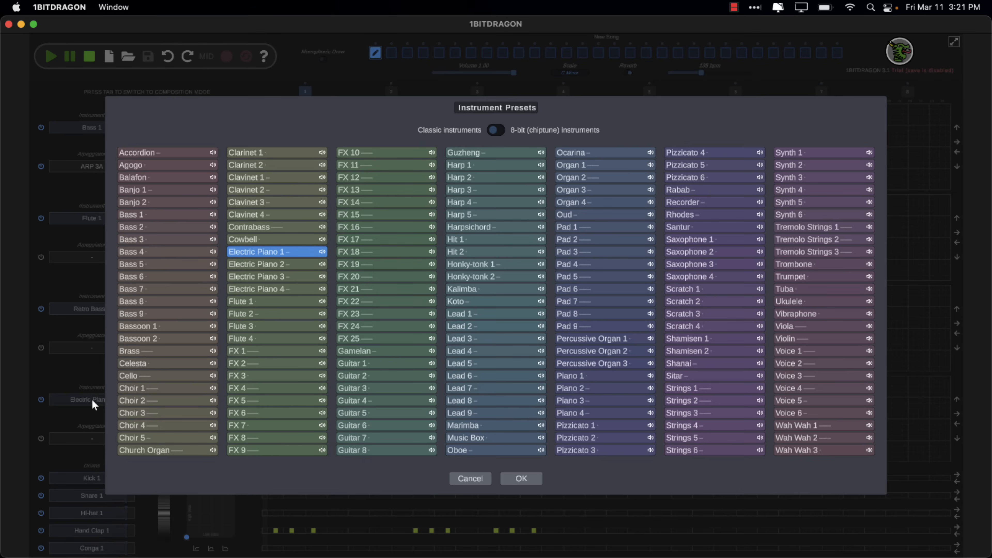
mouse_move(585, 177)
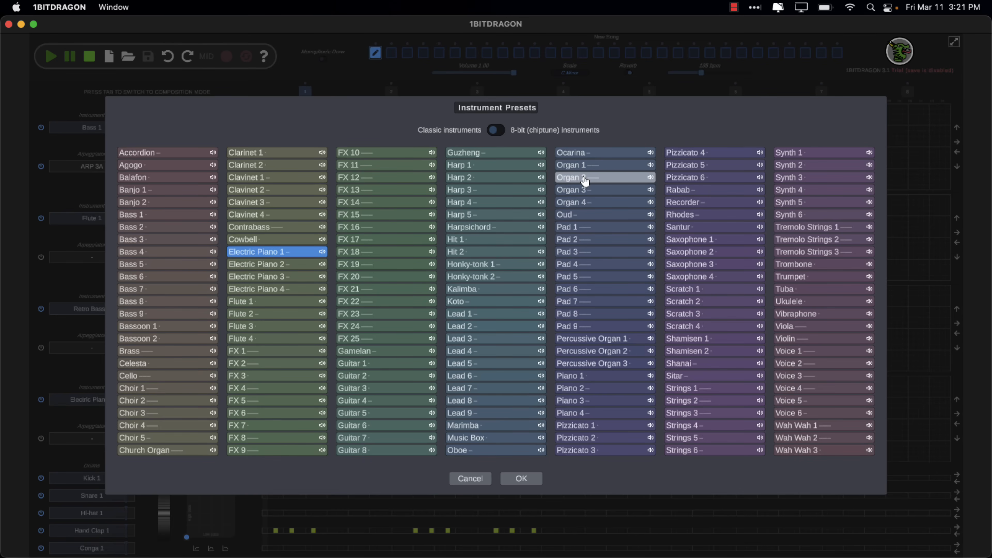
mouse_move(531, 143)
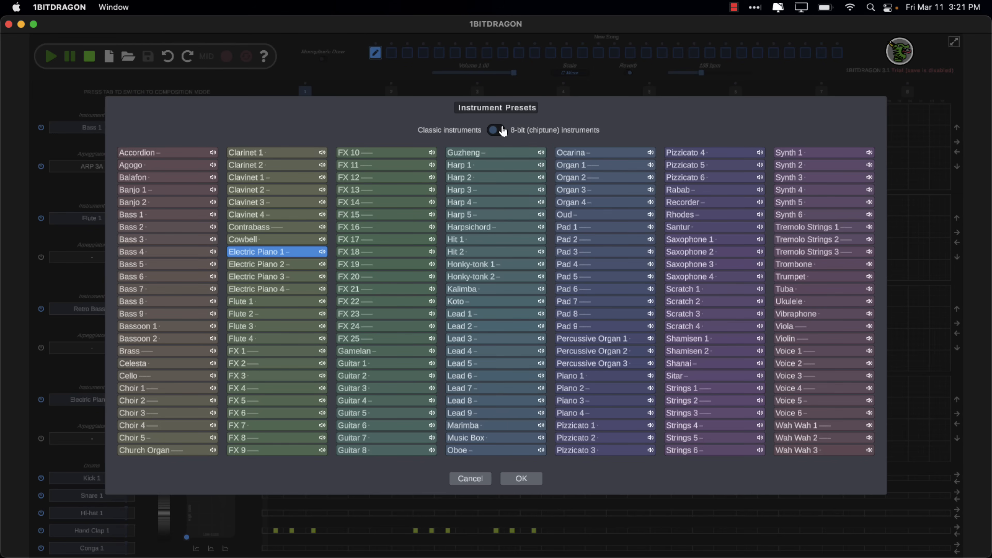
Switch the fourth track's instrument presets to the 8-bit chiptune sounds
click(497, 130)
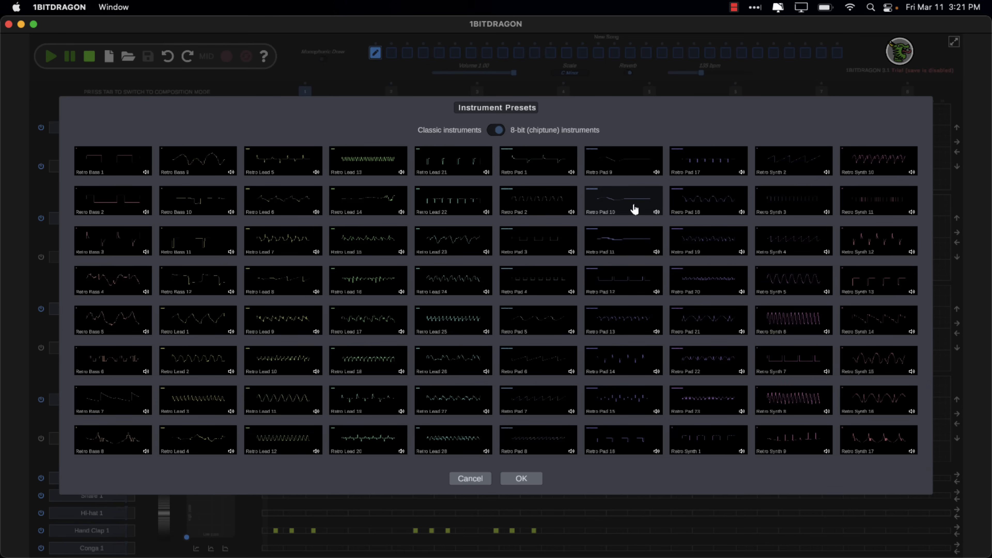
mouse_move(398, 257)
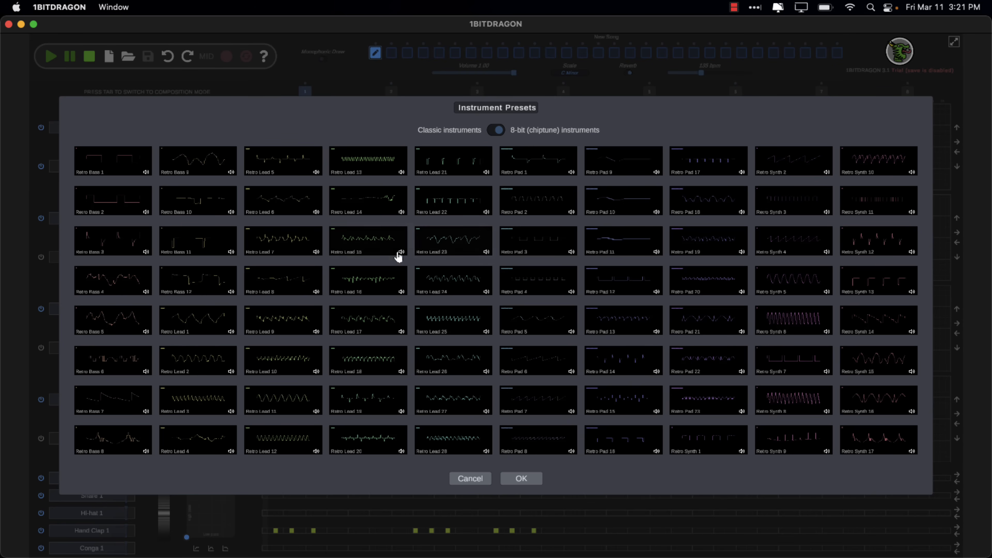
mouse_move(645, 313)
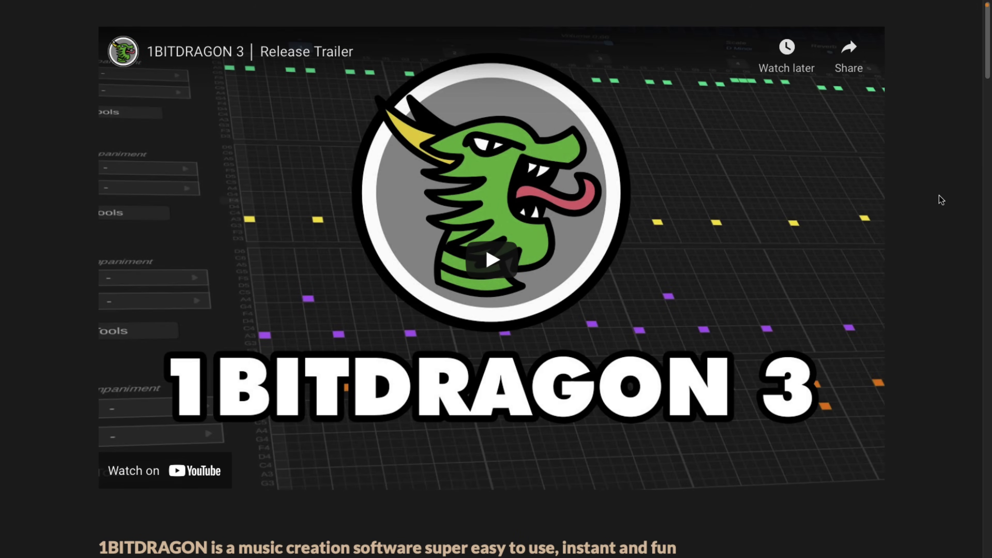
Scroll past the demo downloads and open Buy Now for the $20 itch.io purchase page
scroll(down, 3)
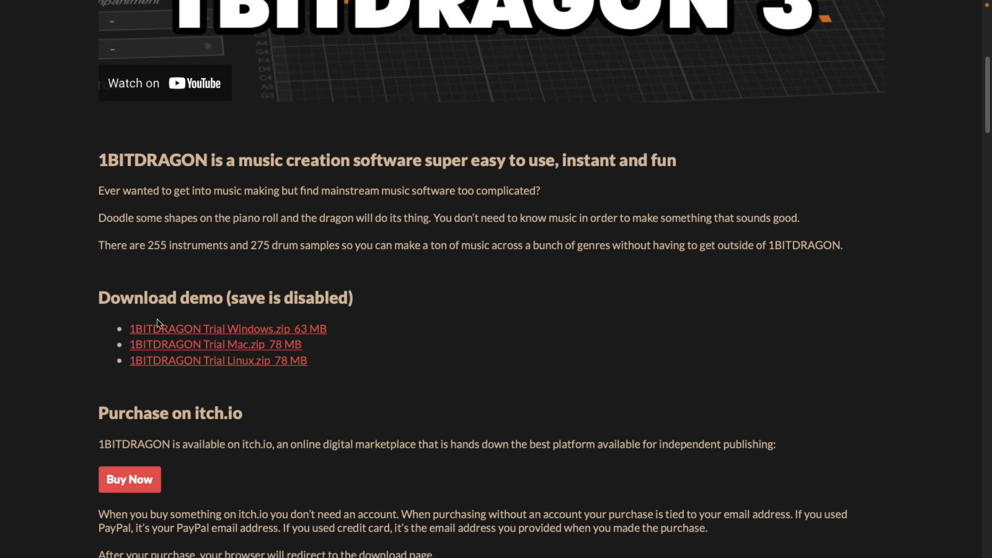
mouse_move(247, 321)
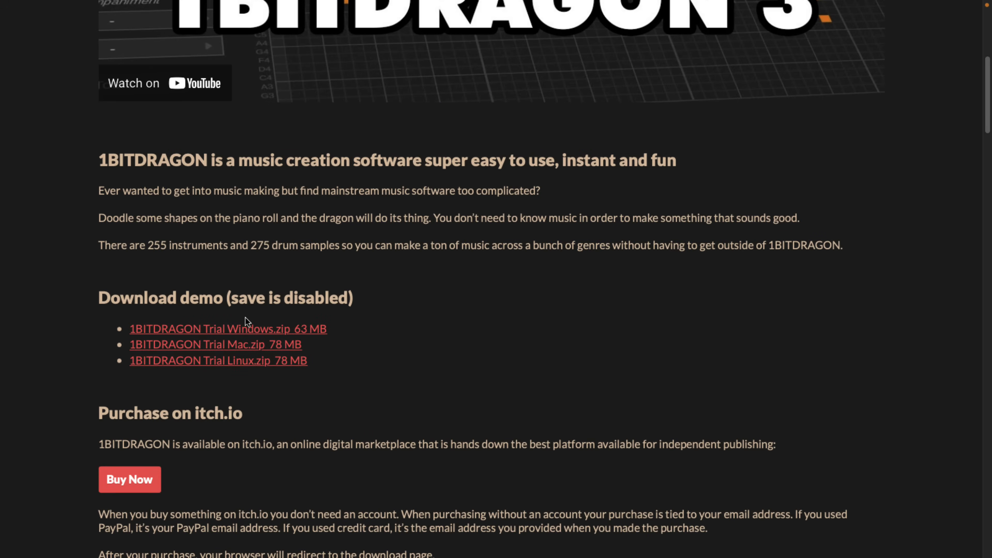
scroll(down, 3)
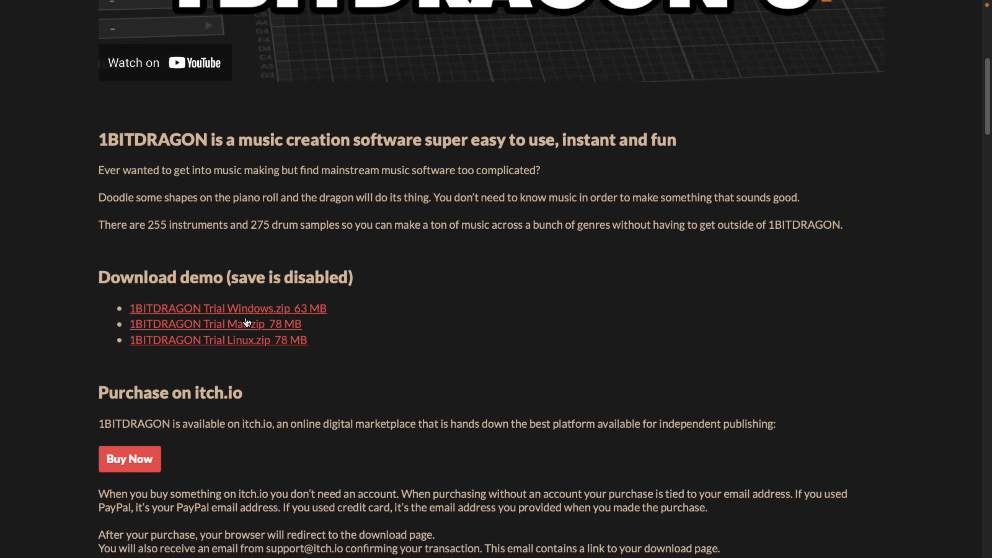
mouse_move(166, 455)
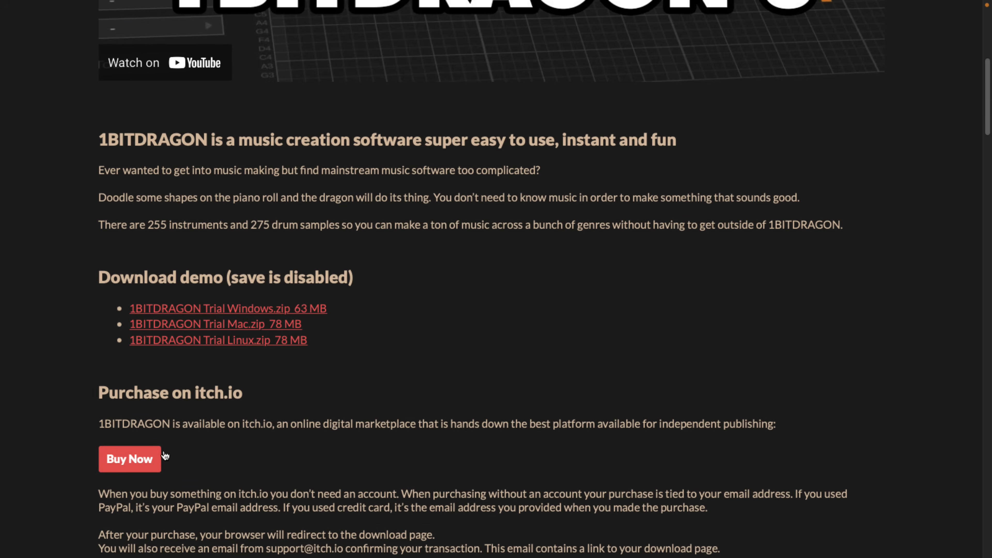
scroll(down, 3)
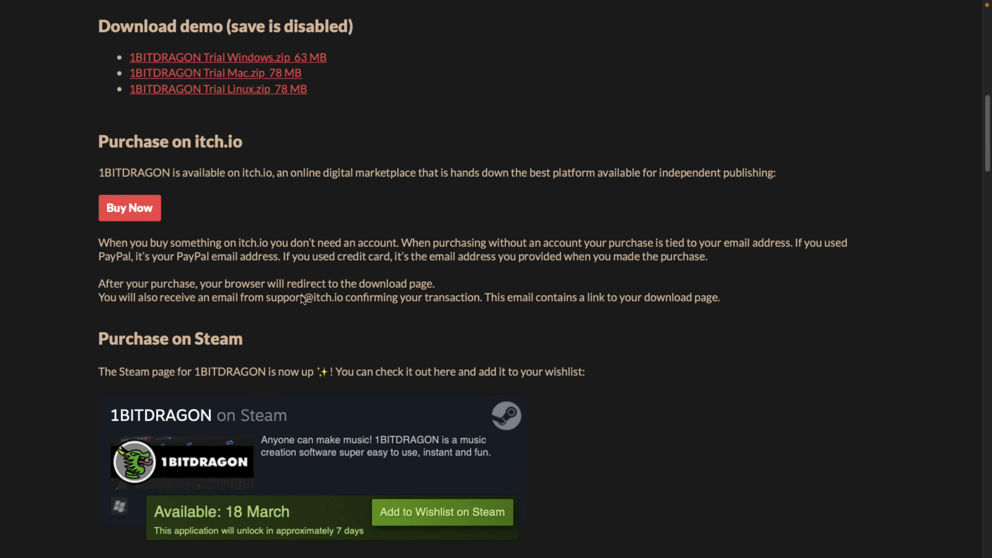
click(130, 208)
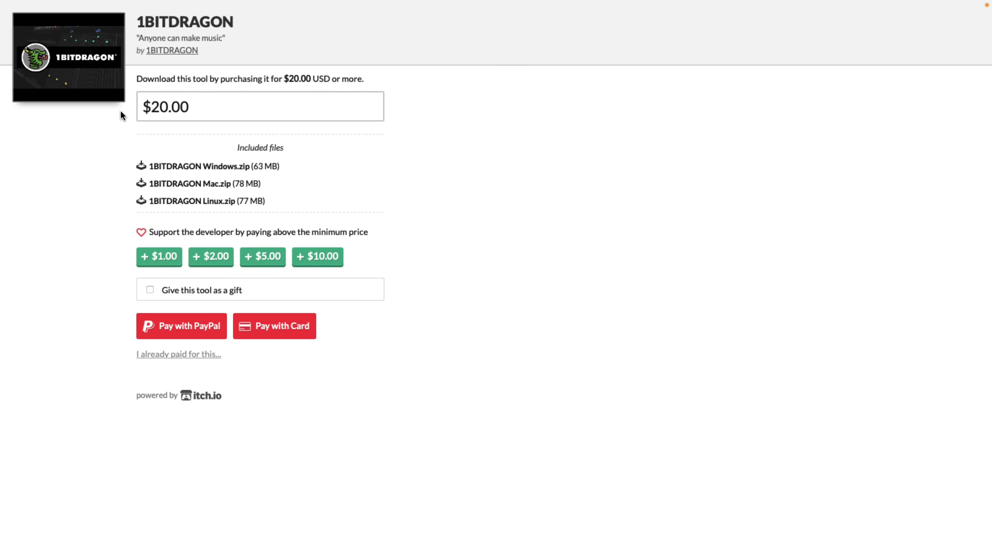
mouse_move(302, 226)
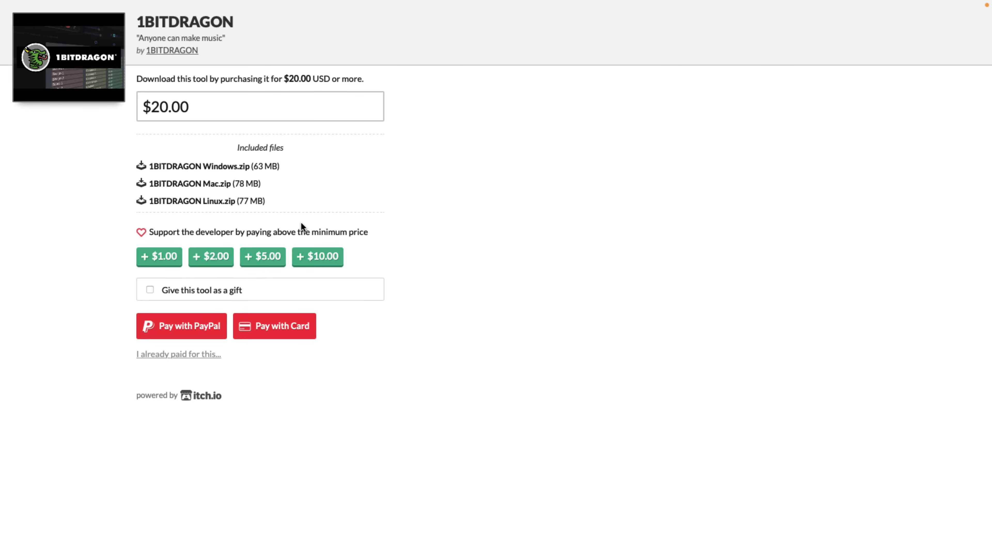
mouse_move(484, 229)
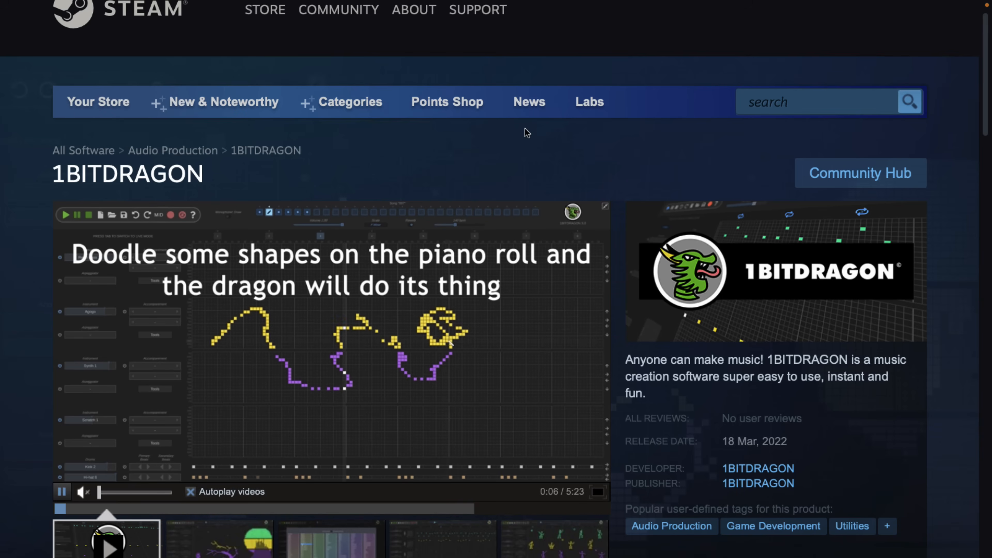
Browse the 1BITDRAGON Steam store page and show the dancing pixel figures screenshot from the gallery
scroll(down, 3)
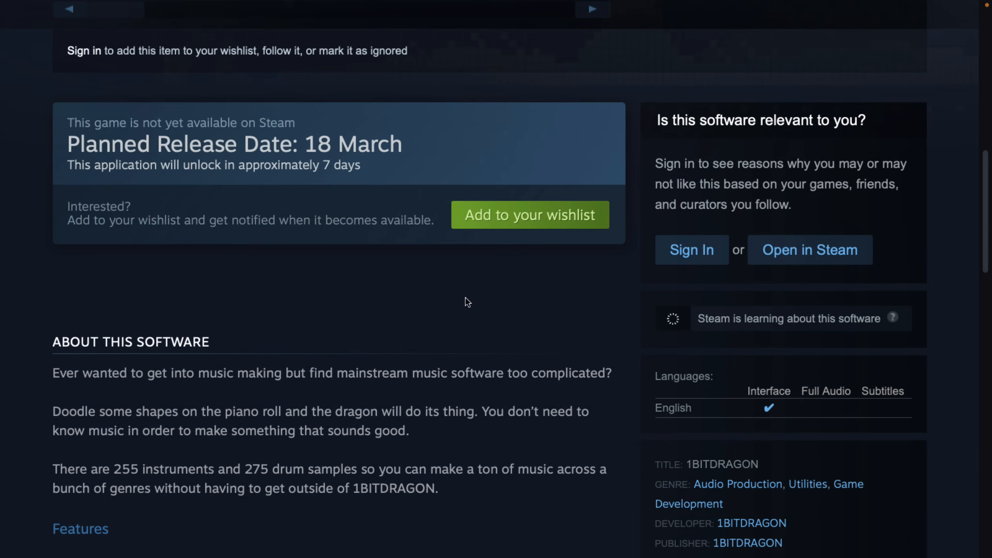
scroll(down, 3)
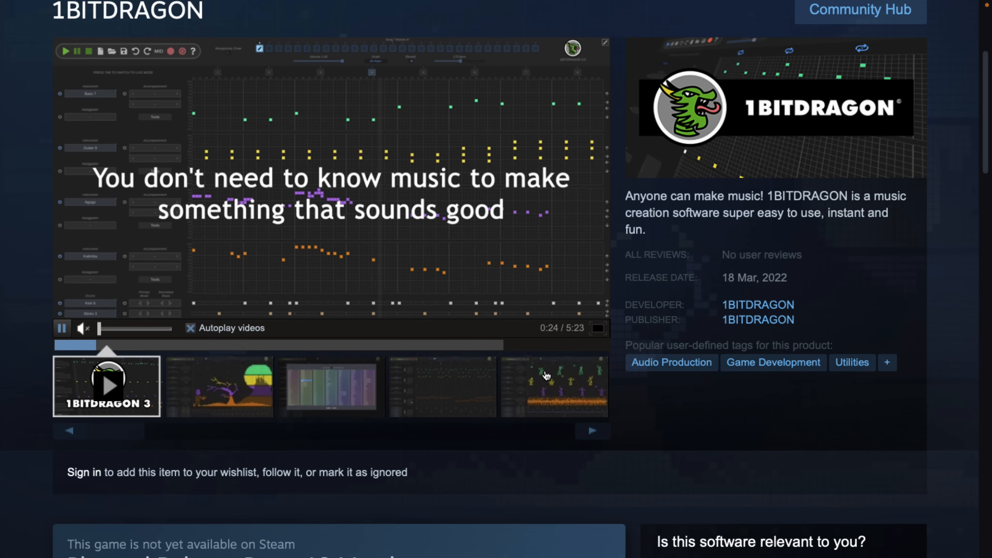
click(552, 386)
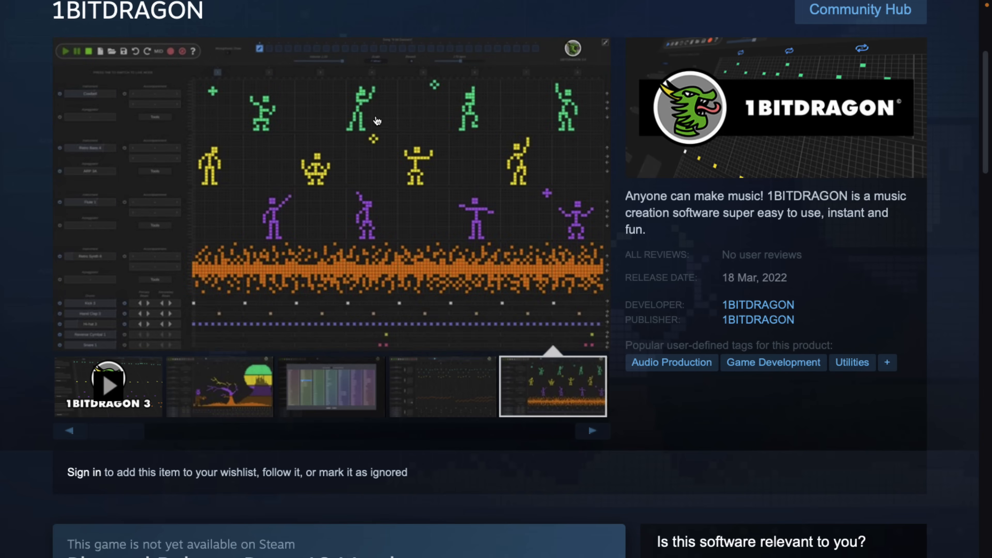
mouse_move(525, 193)
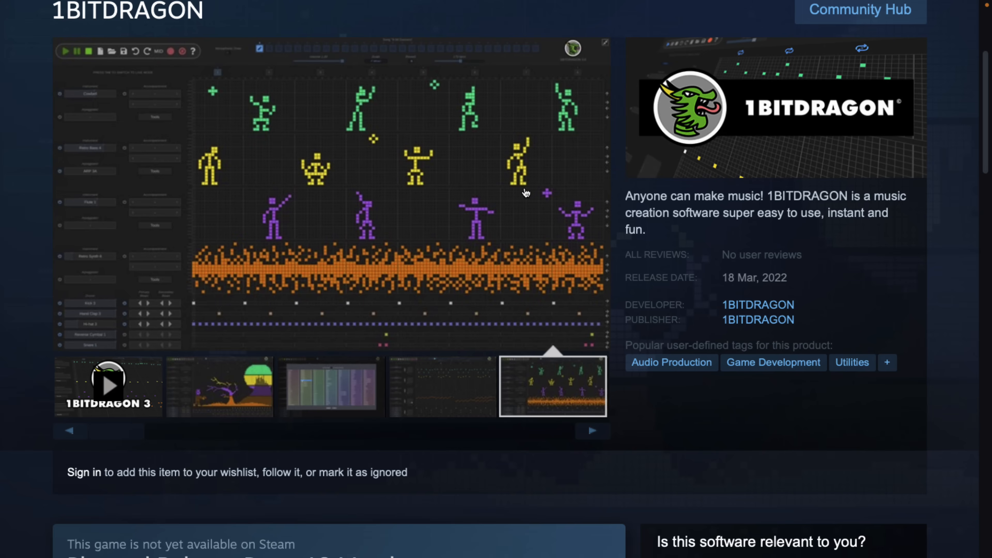